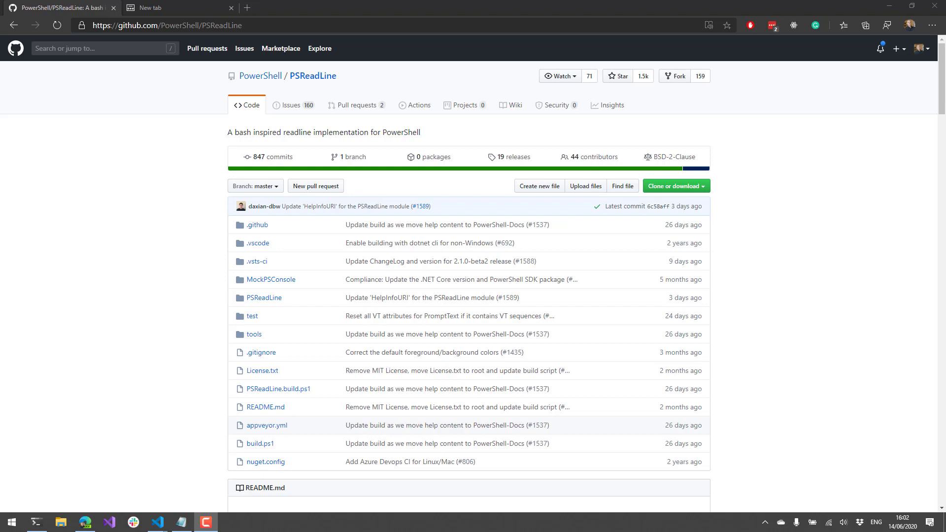
pyautogui.moveTo(237, 260)
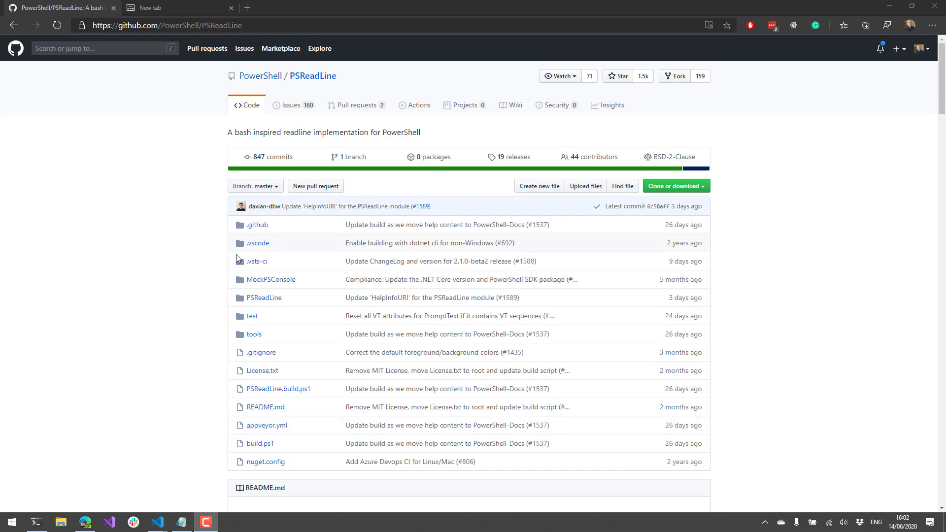
pyautogui.moveTo(173, 284)
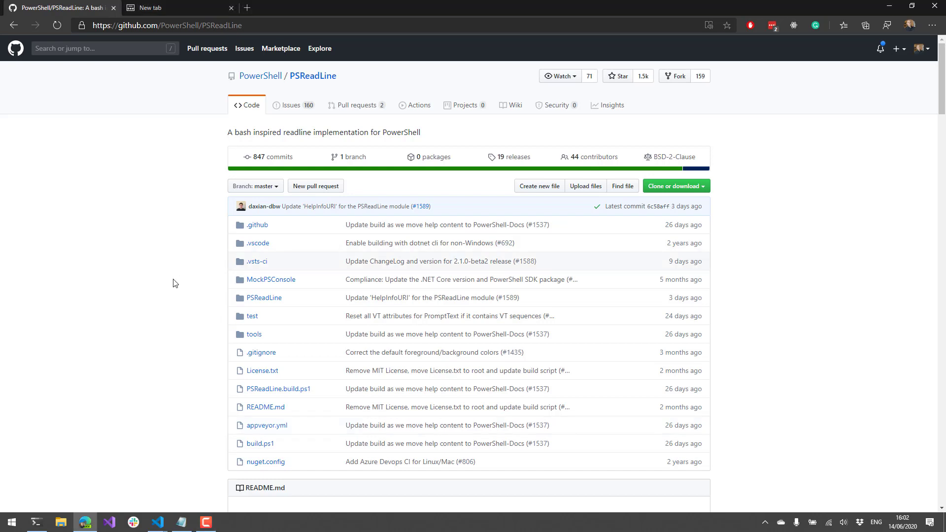
pyautogui.moveTo(148, 289)
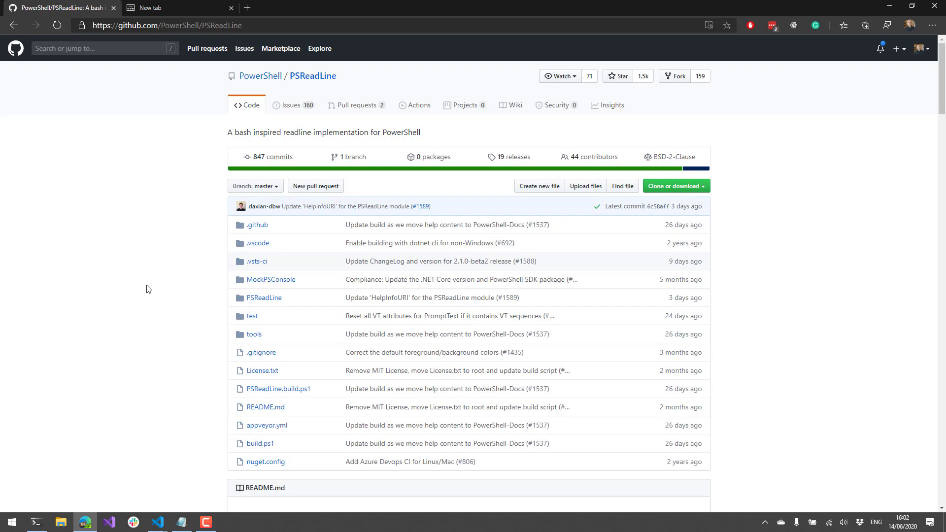
pyautogui.moveTo(177, 291)
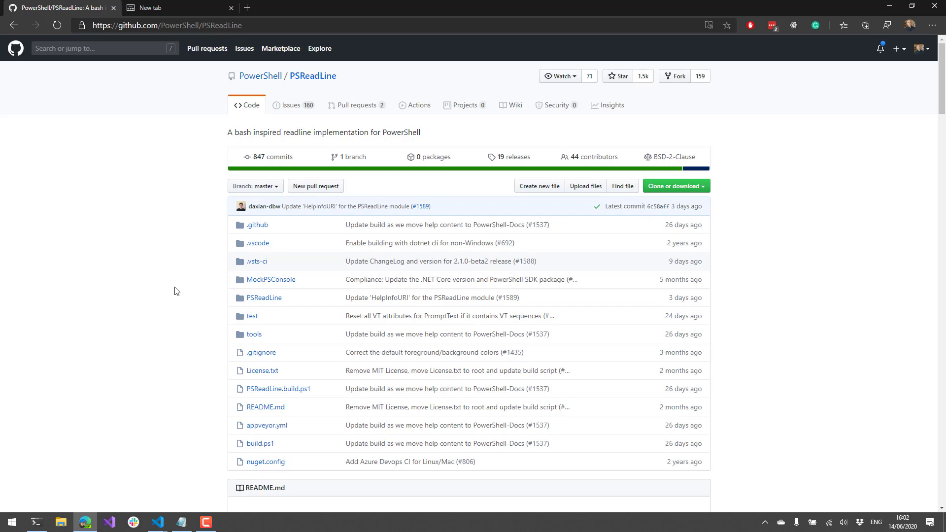
pyautogui.moveTo(170, 336)
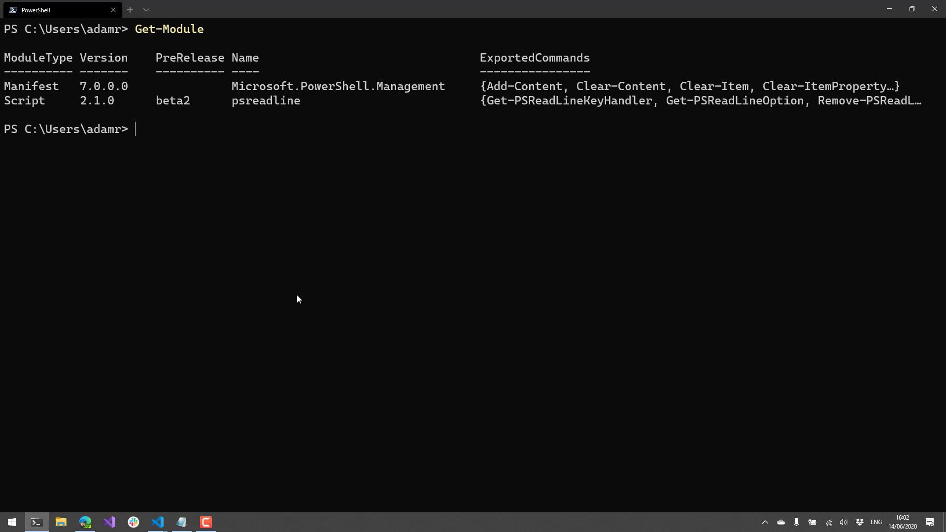
# Run Get-Module, then type a partial Get-Module -Name 'Test' command and clear it
pyautogui.write('Get-Module -Na')
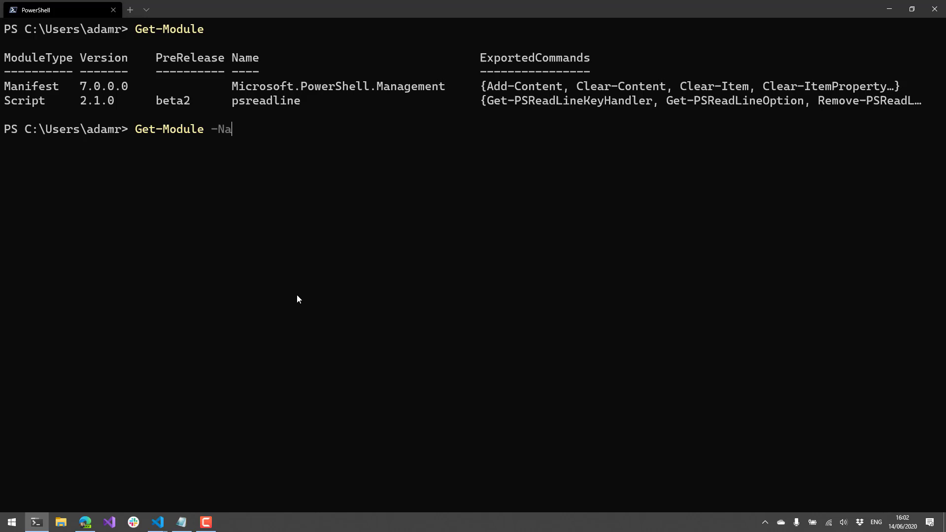
pyautogui.write("me 'Test")
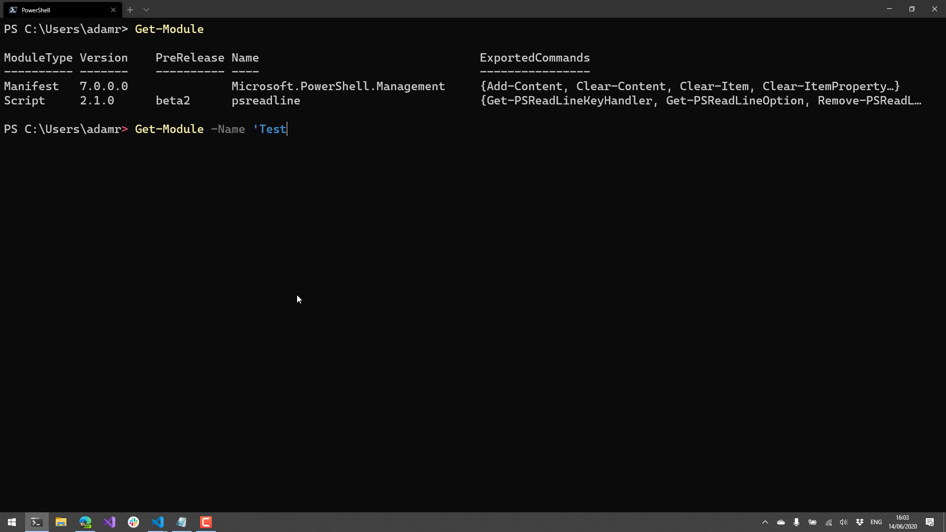
pyautogui.write("'")
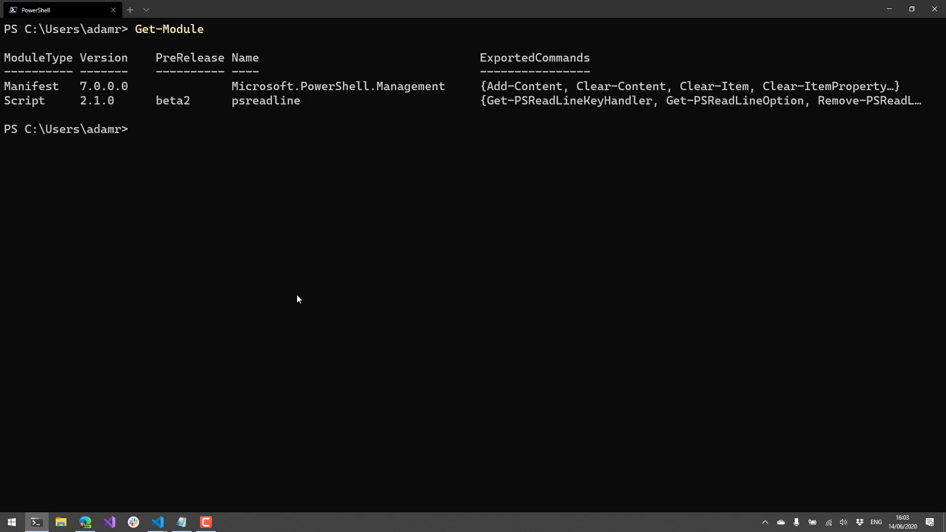
# Run an empty { } block, then type nested braces { { { { } } and delete them
pyautogui.write('{')
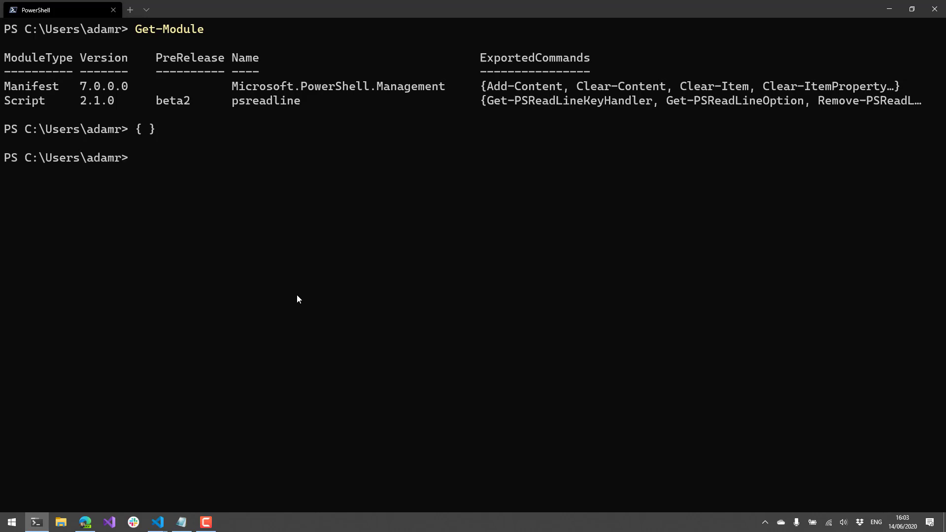
pyautogui.write('{ { { {')
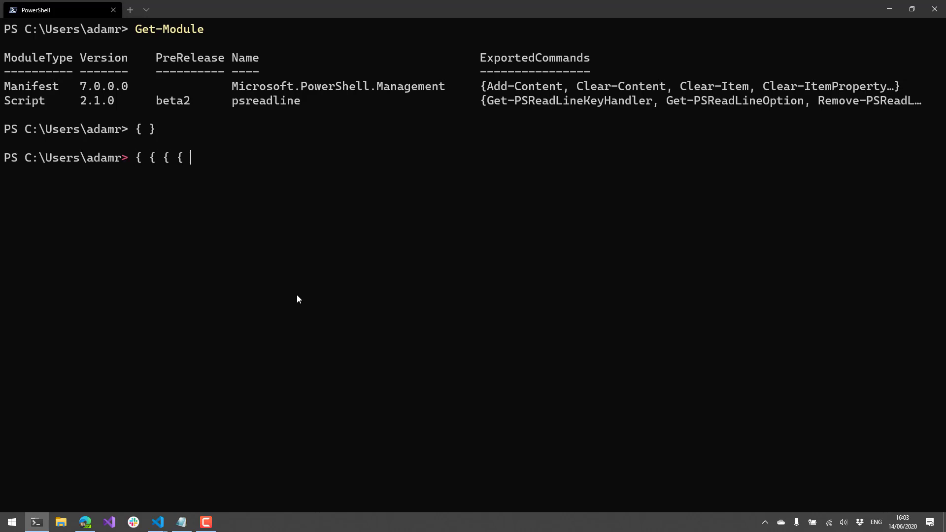
pyautogui.write('} }')
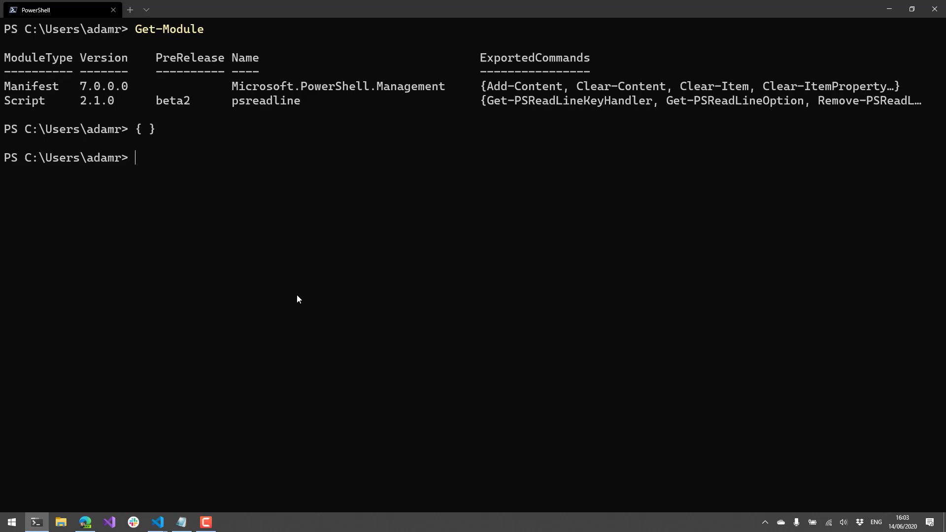
pyautogui.write('cls')
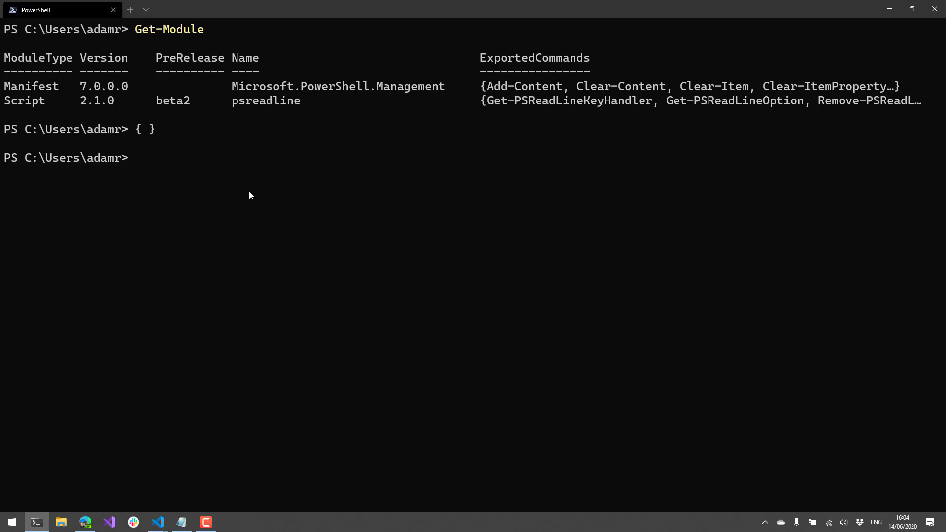
pyautogui.moveTo(211, 221)
pyautogui.write('ip')
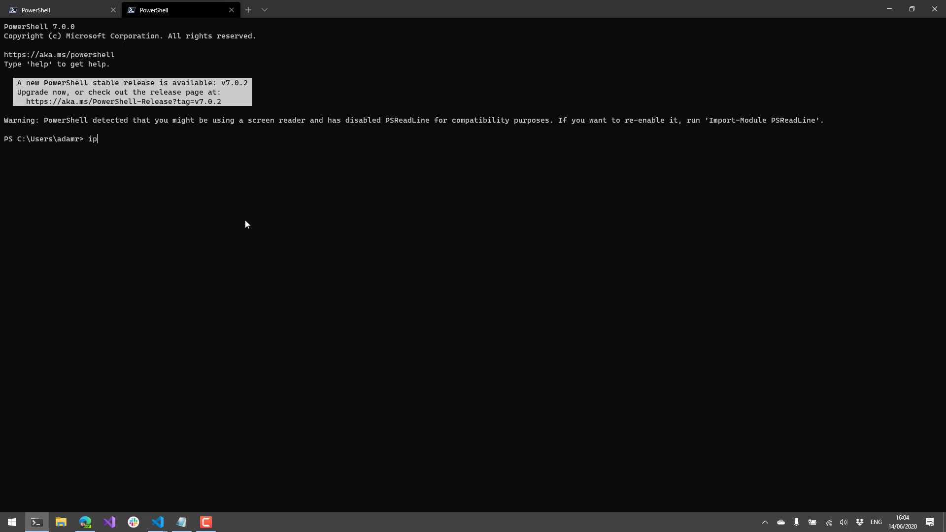
pyautogui.write('mo psreadline')
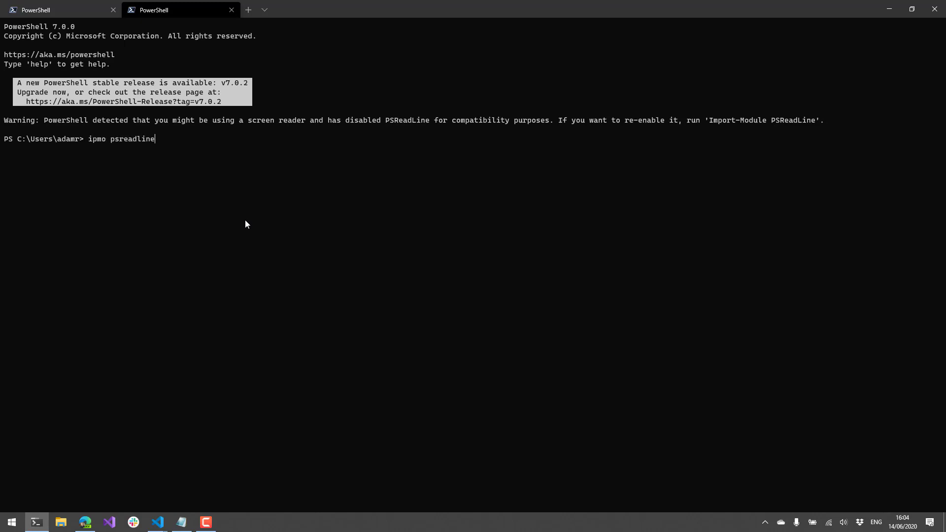
pyautogui.write('Get-Module')
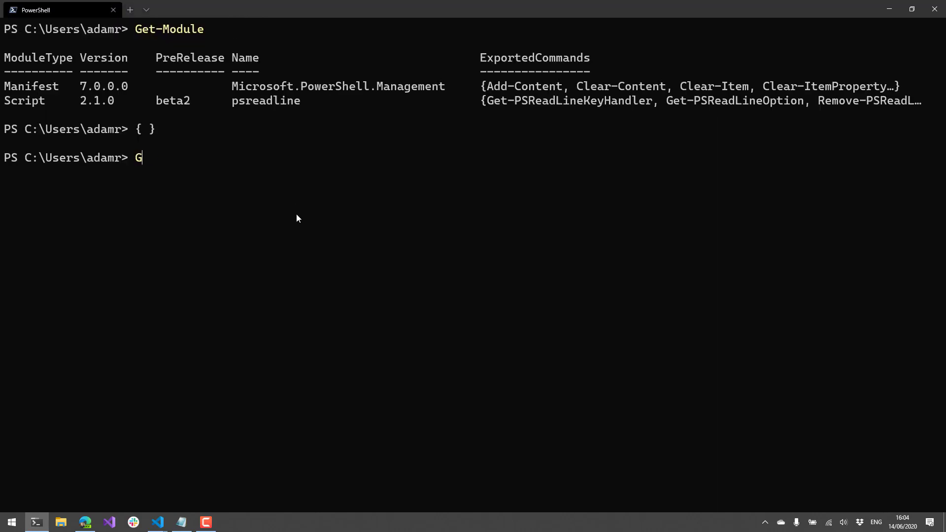
# Run Get-PSReadLineOption, highlight HistorySavePath, then clear the screen
pyautogui.write('et-')
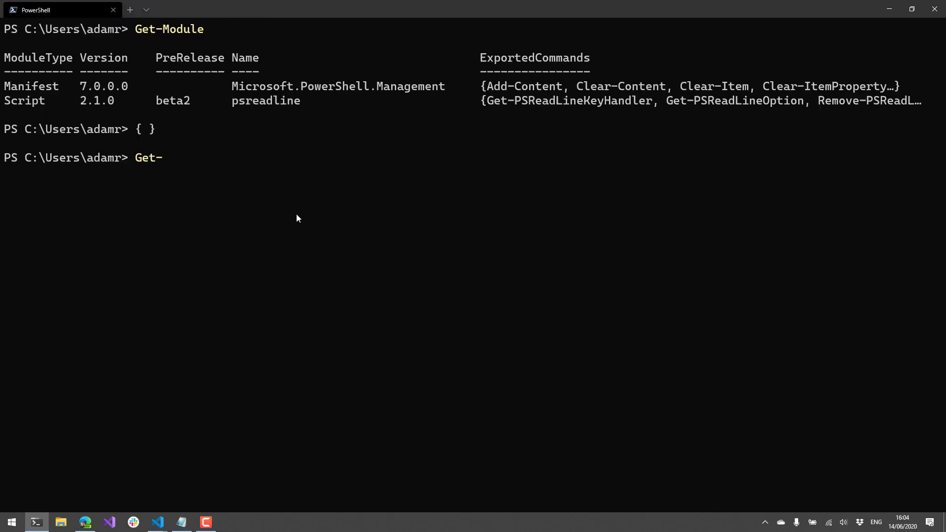
pyautogui.write('PSReadl')
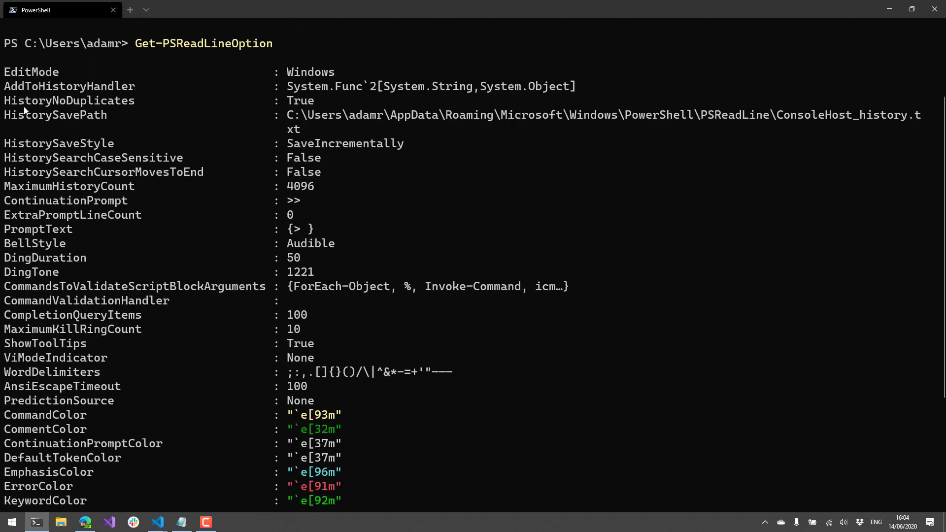
pyautogui.doubleClick(54, 115)
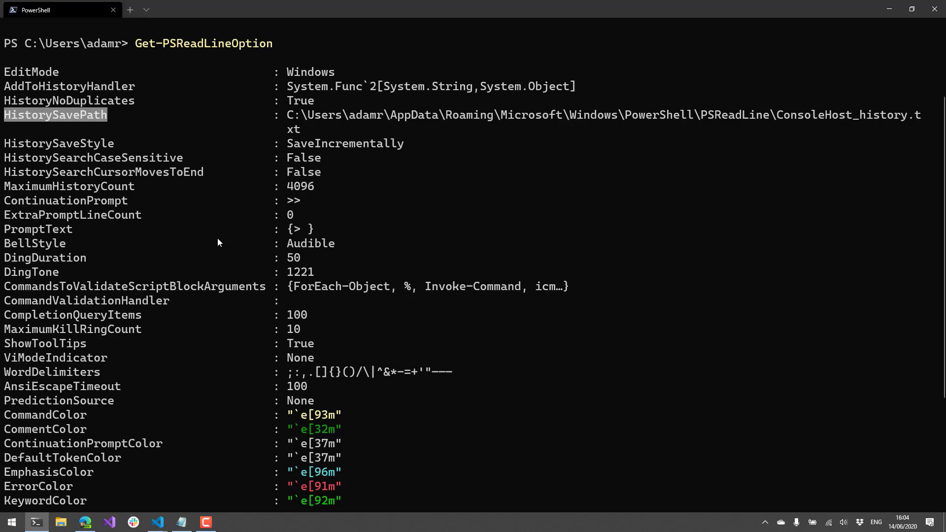
pyautogui.moveTo(218, 262)
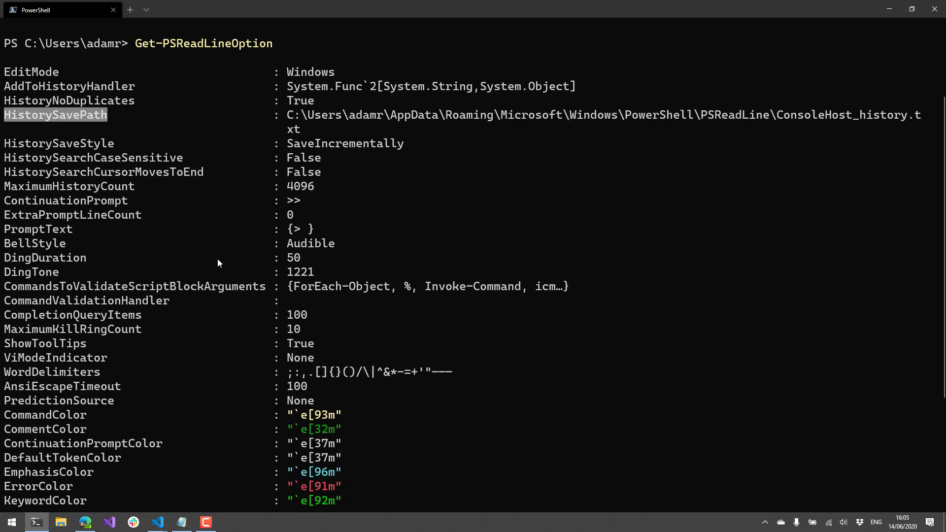
pyautogui.write('clear')
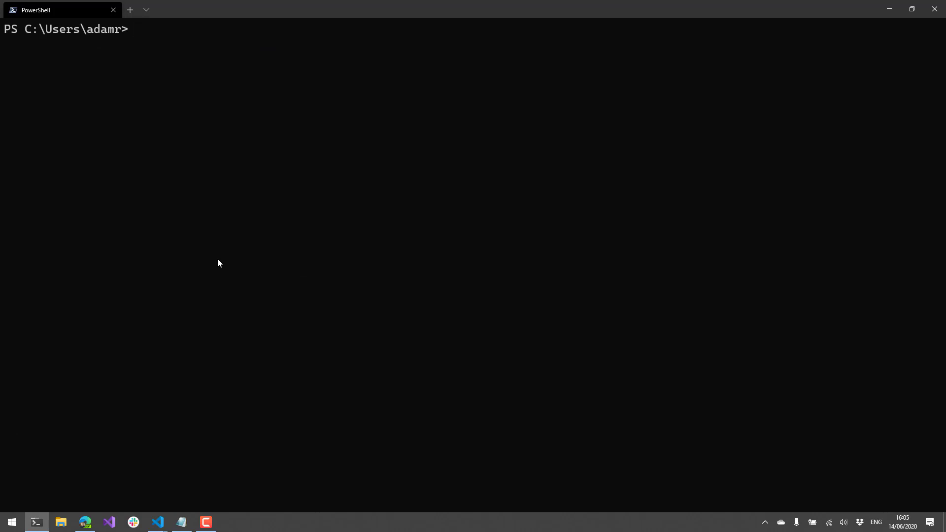
# Reverse-search command history for 'ge', then run Get-Process
pyautogui.press('ctrl+r')
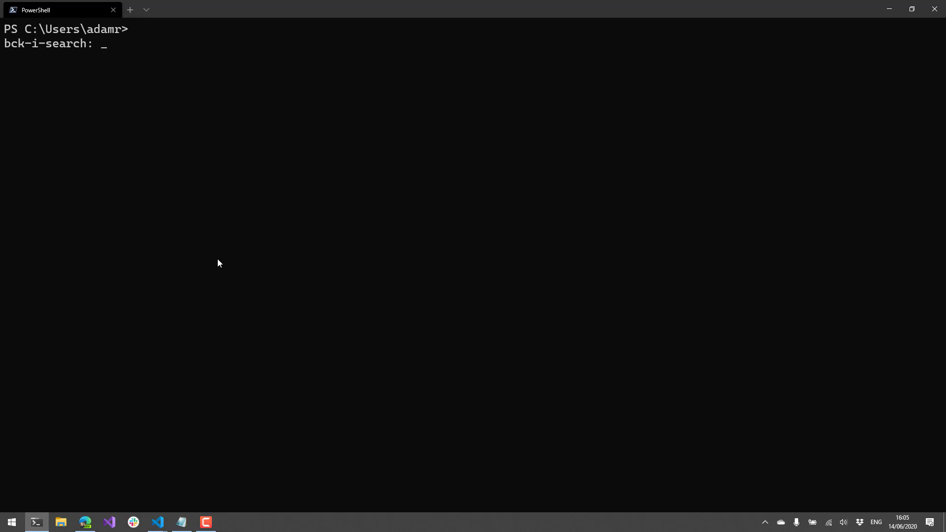
pyautogui.write('ge')
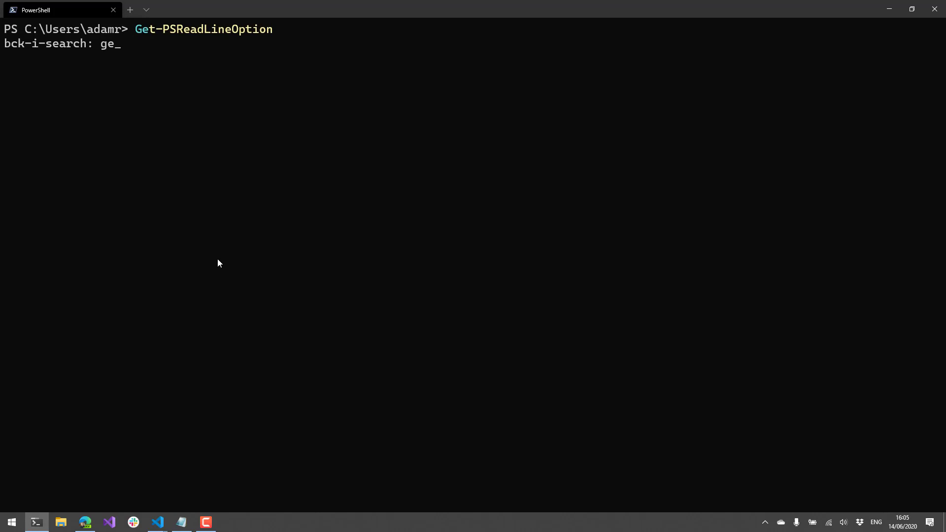
pyautogui.write('t-')
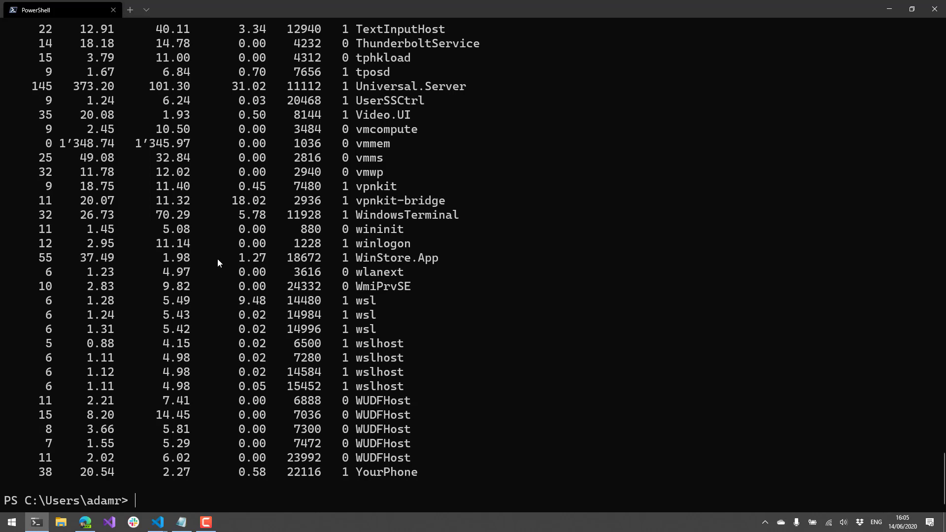
pyautogui.write('Get-Pro')
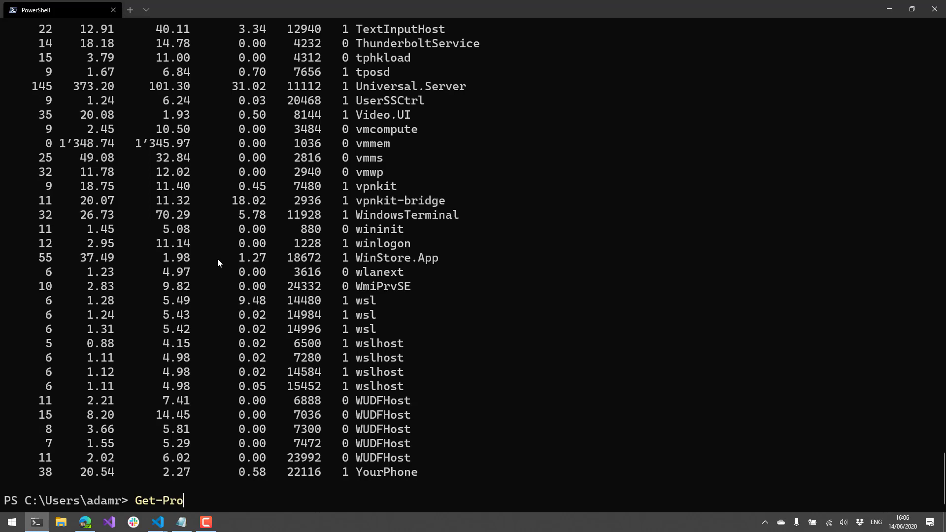
pyautogui.write('cess')
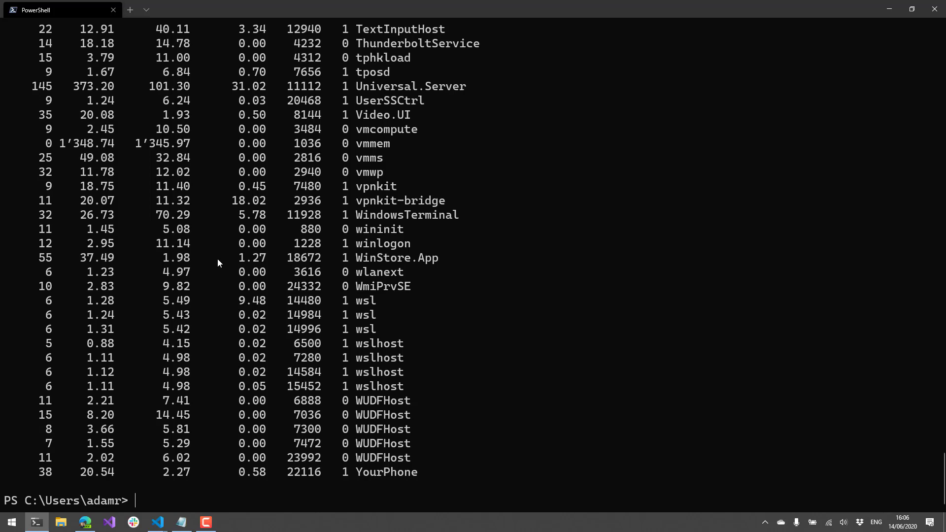
pyautogui.write('Get-Process')
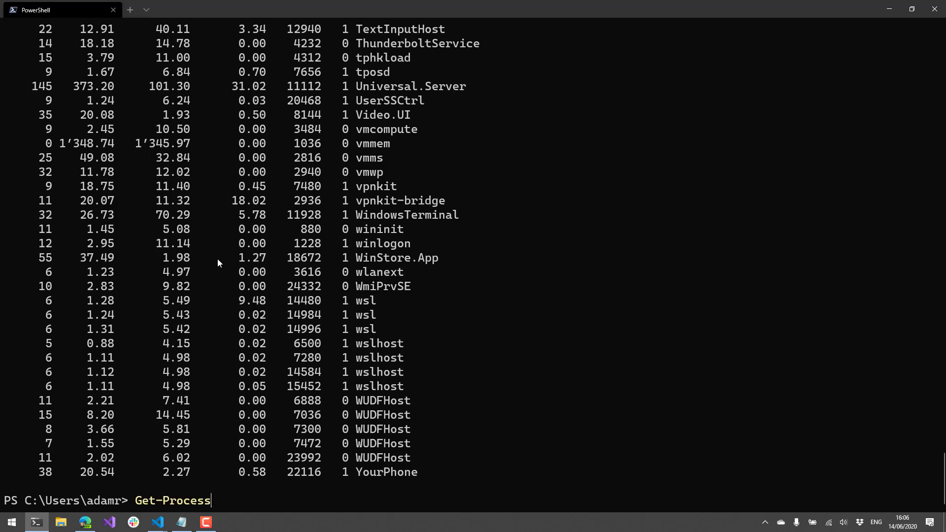
pyautogui.press('BackSpace')
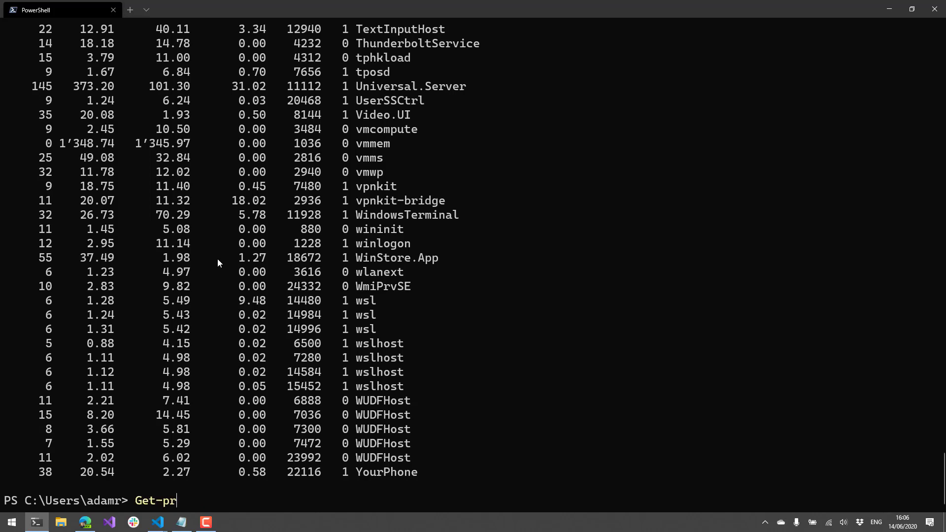
pyautogui.write('ocess -an')
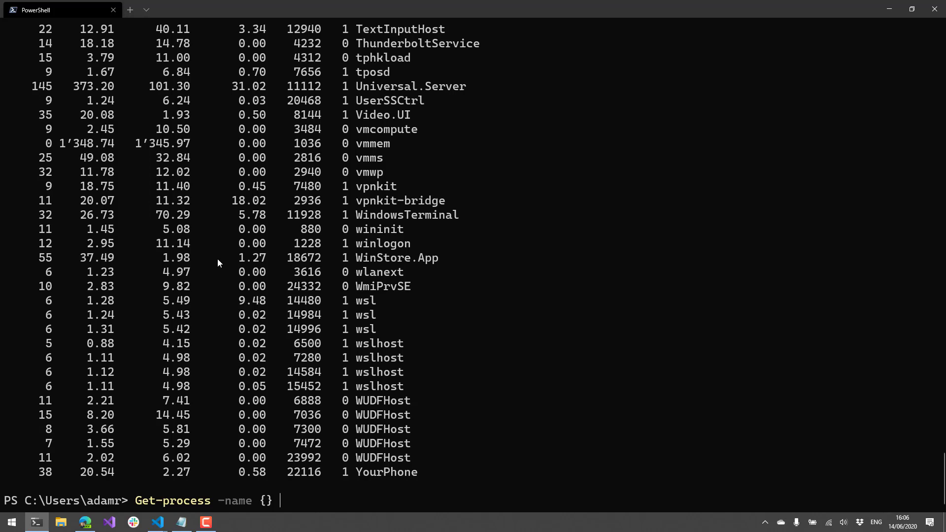
pyautogui.press('Backspace')
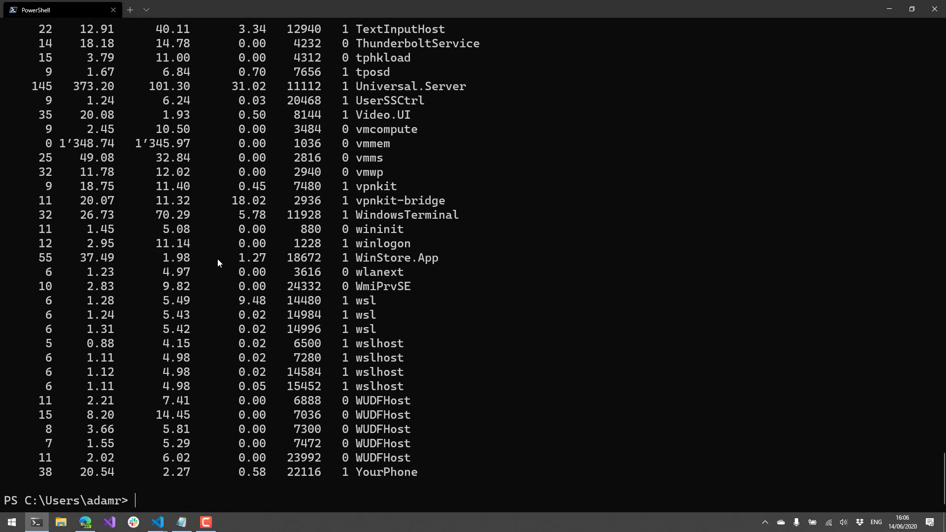
pyautogui.write('Get-Process')
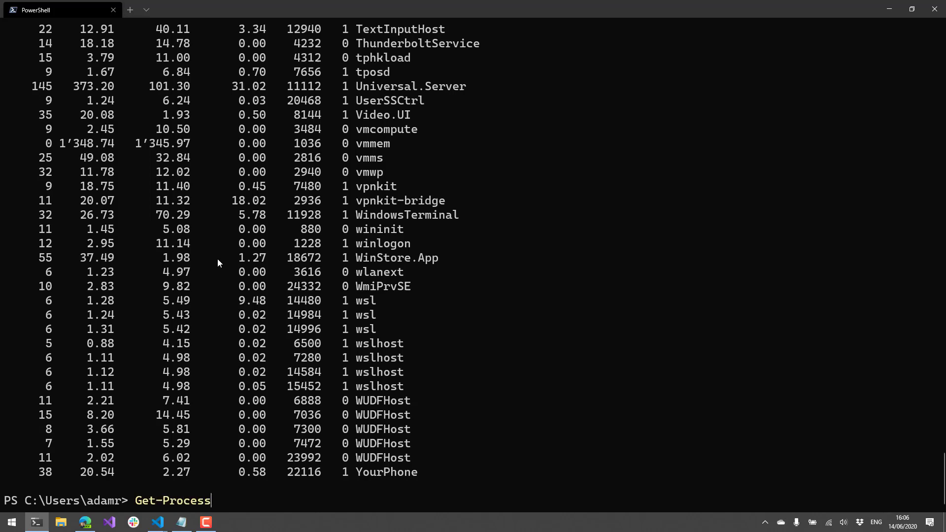
pyautogui.write('{')
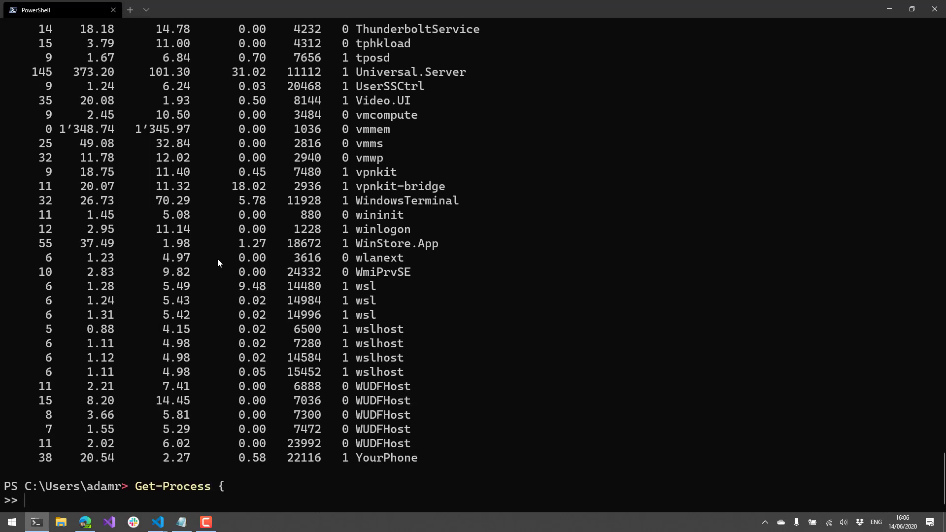
pyautogui.write('}')
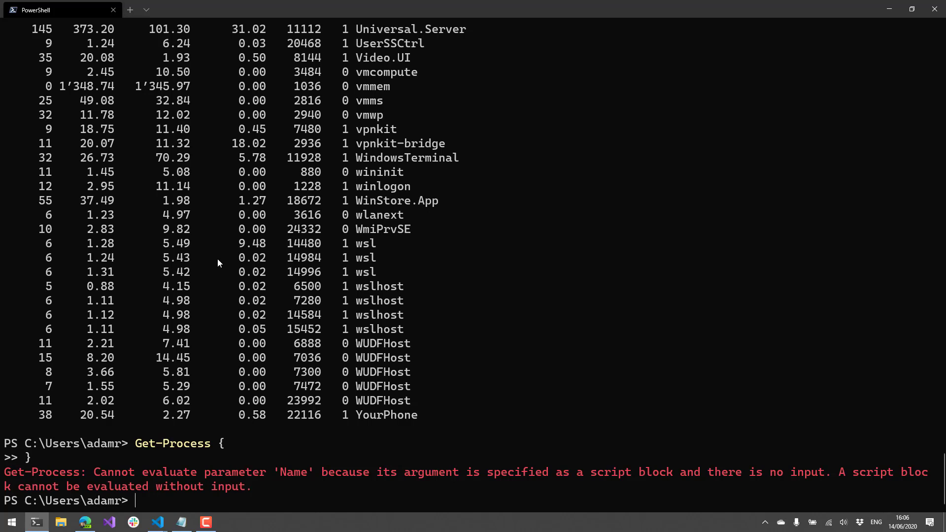
pyautogui.write('Get-Pro')
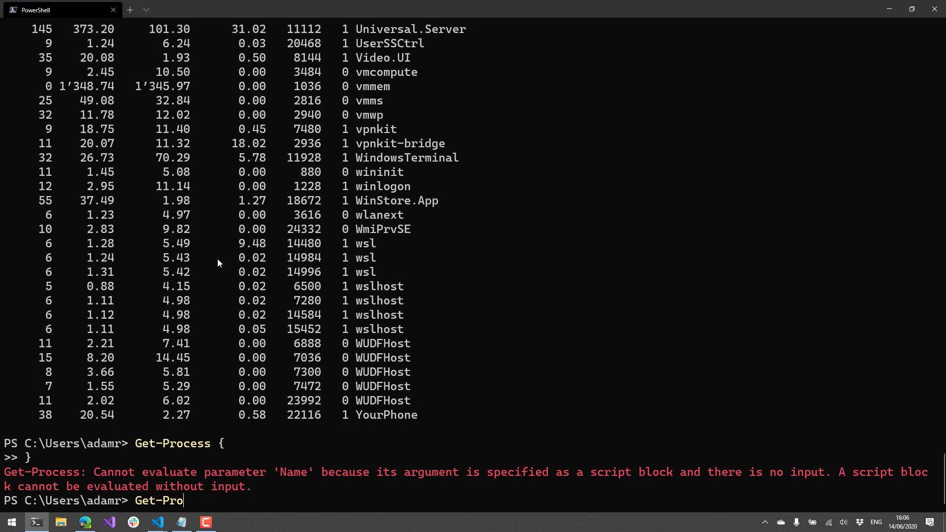
pyautogui.write('cess')
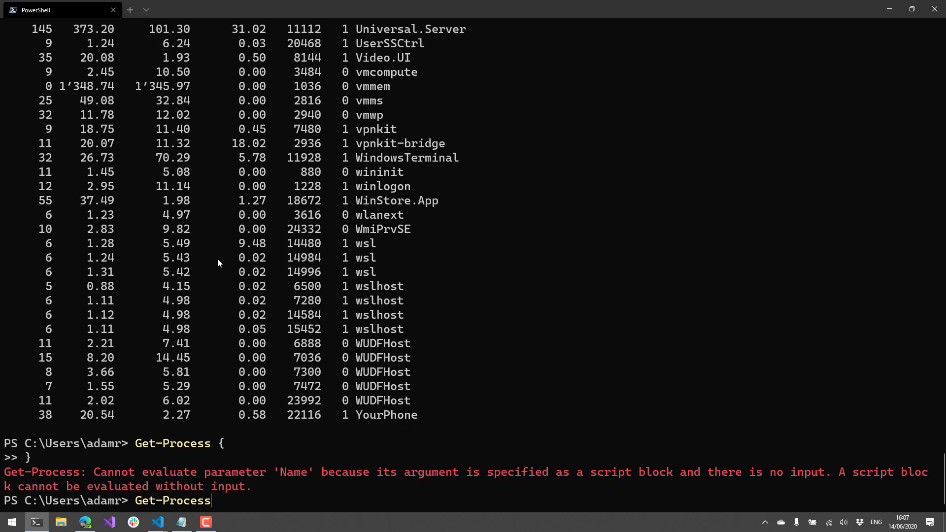
pyautogui.press('BackSpace')
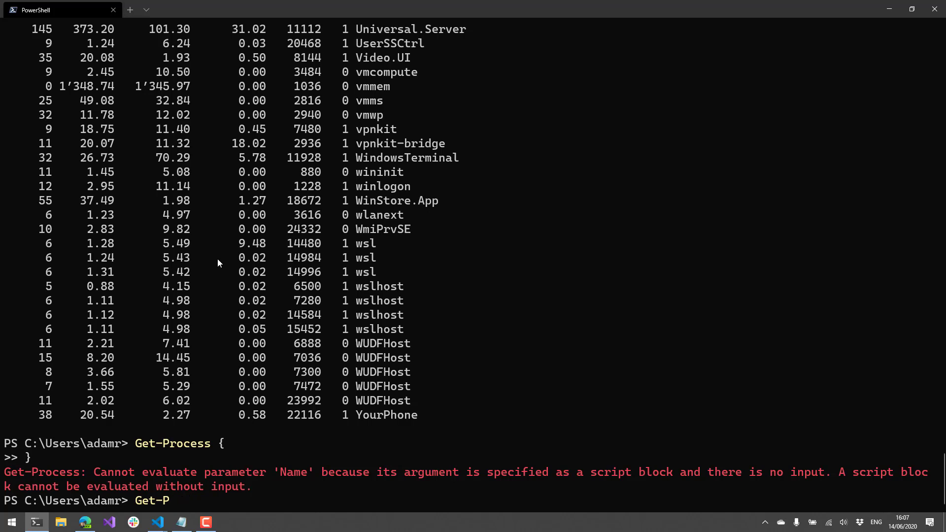
pyautogui.press('Backspace')
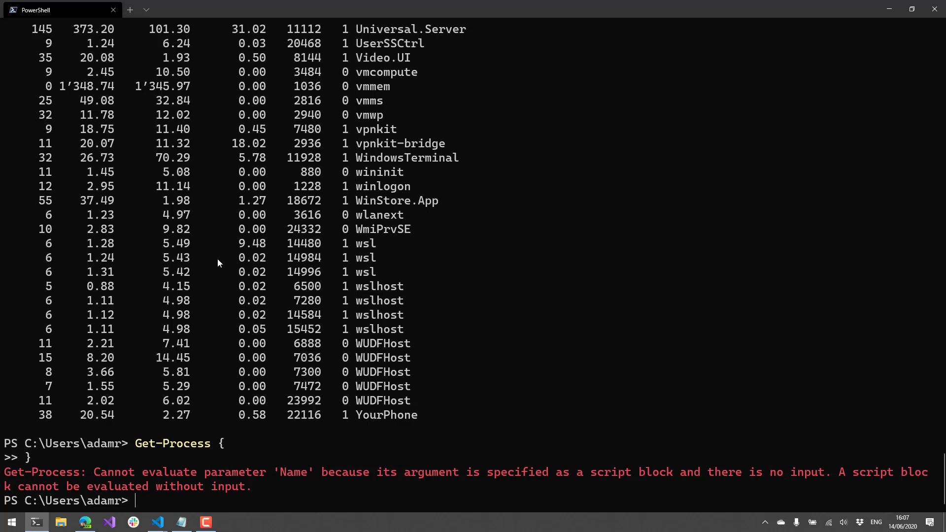
pyautogui.write('Get-Process')
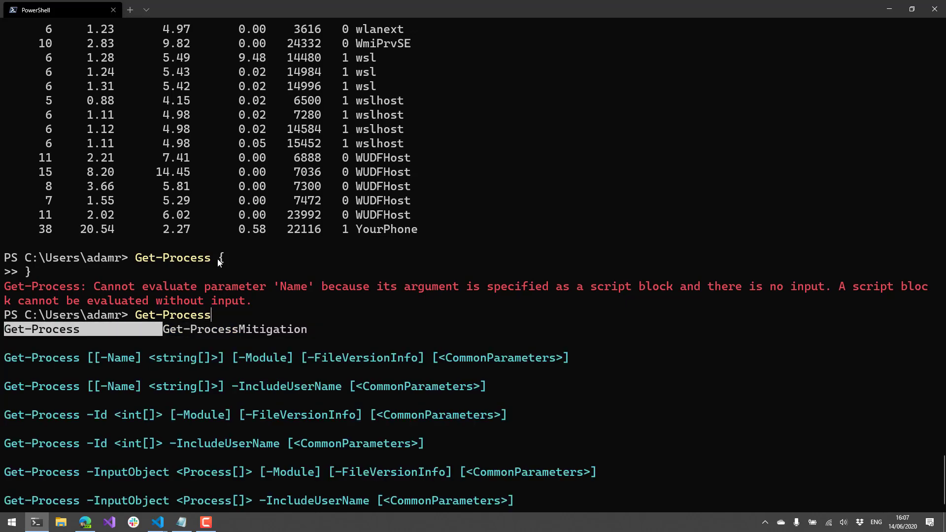
pyautogui.press('Tab')
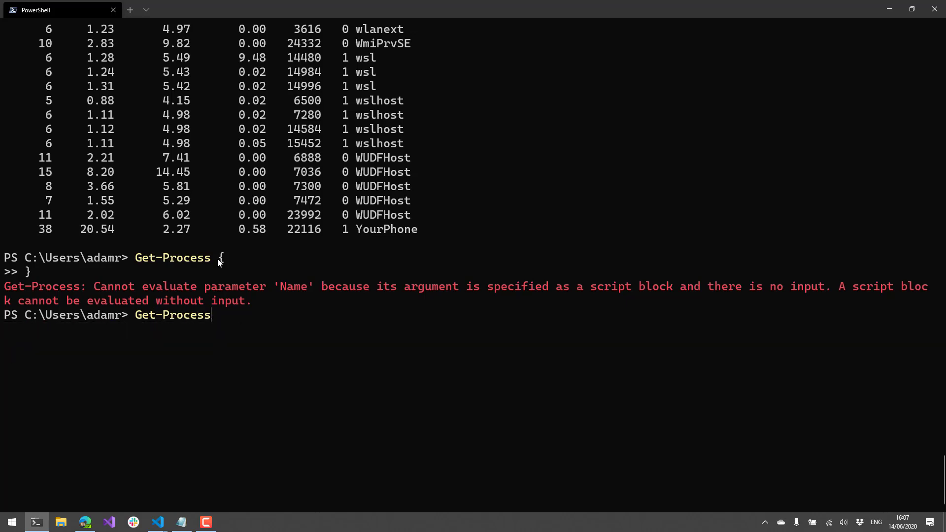
pyautogui.write('-Name')
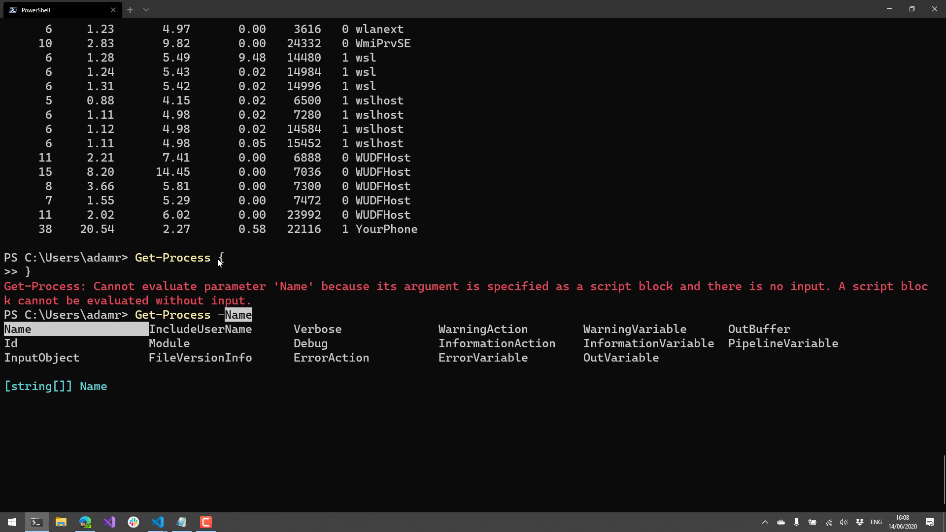
pyautogui.press('Escape')
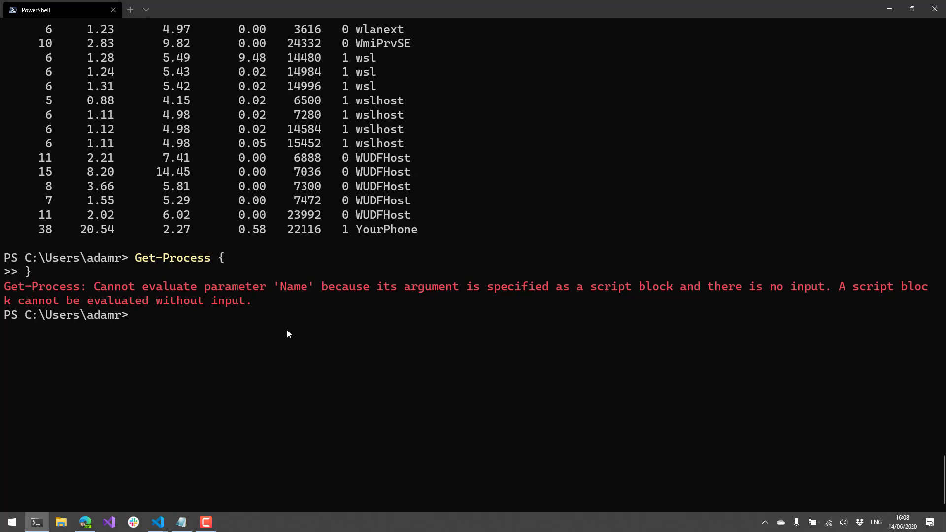
pyautogui.moveTo(379, 371)
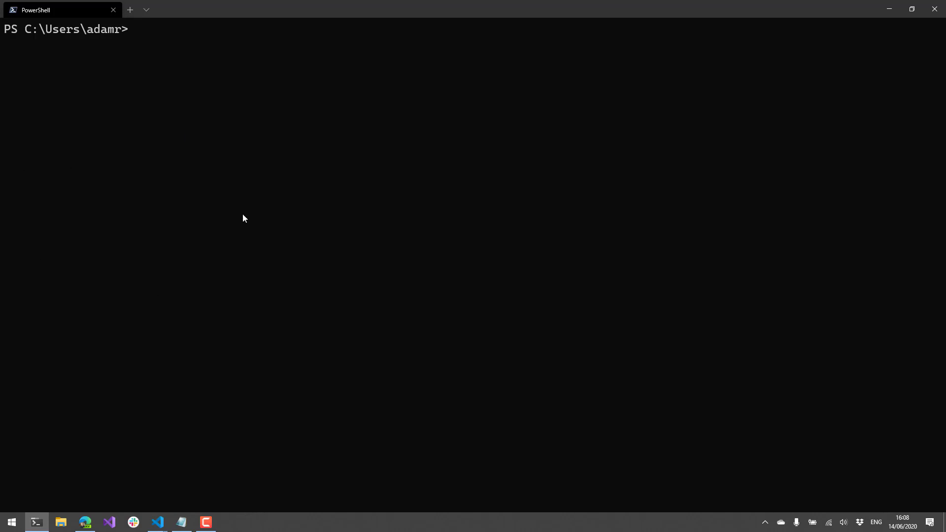
# Clear the screen and run Set-PSReadLineOption -PredictionSource History
pyautogui.write('Set-PSReadLineOption -PredictionSource History')
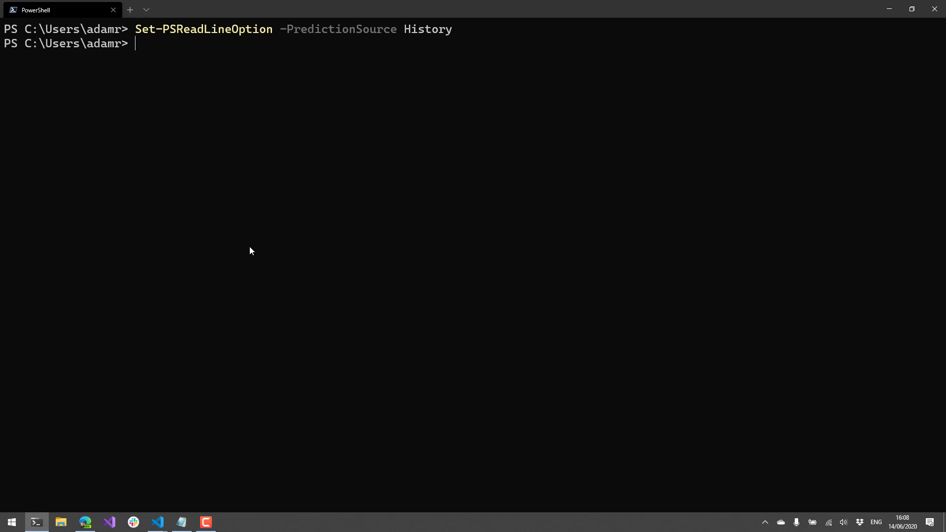
pyautogui.write('Get-')
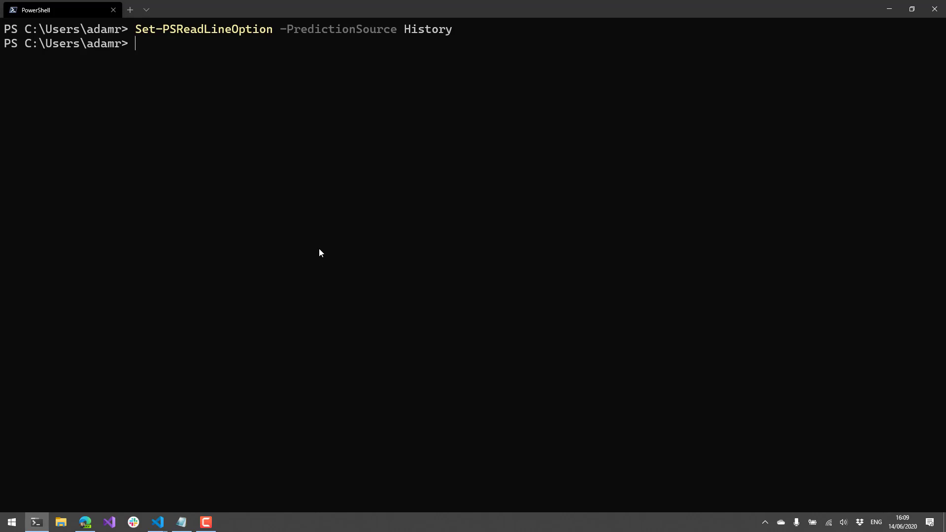
pyautogui.moveTo(322, 81)
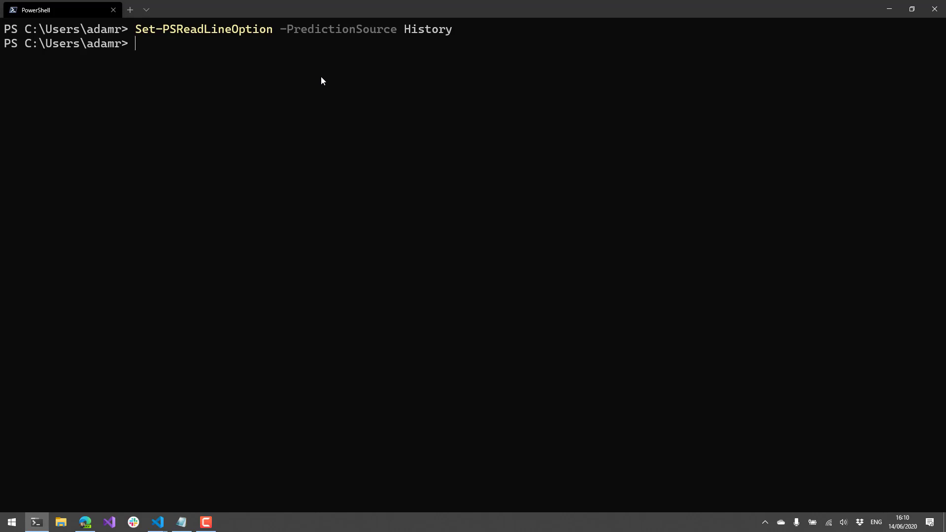
# Run Set-PSReadLineOption -EditMode Emacs, adapting the predicted Windows suggestion
pyautogui.write('Set-PSRe')
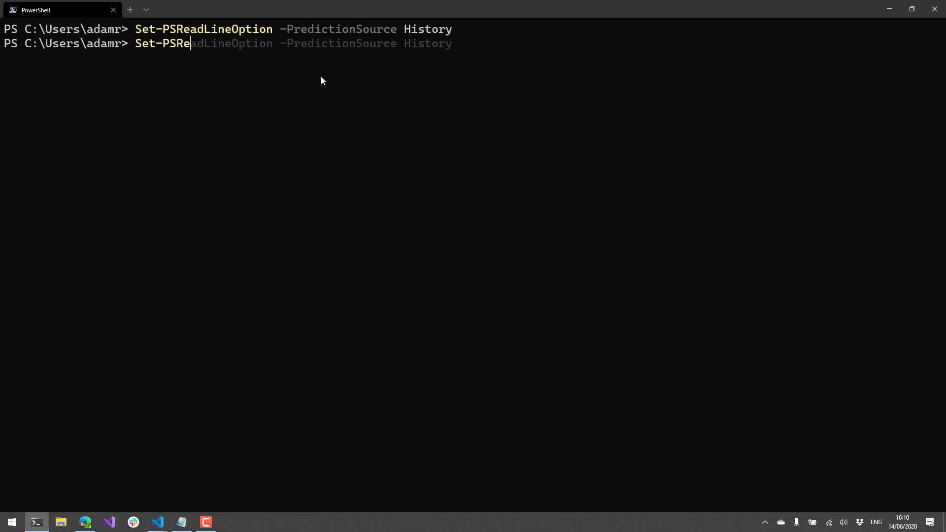
pyautogui.write('adLineOption')
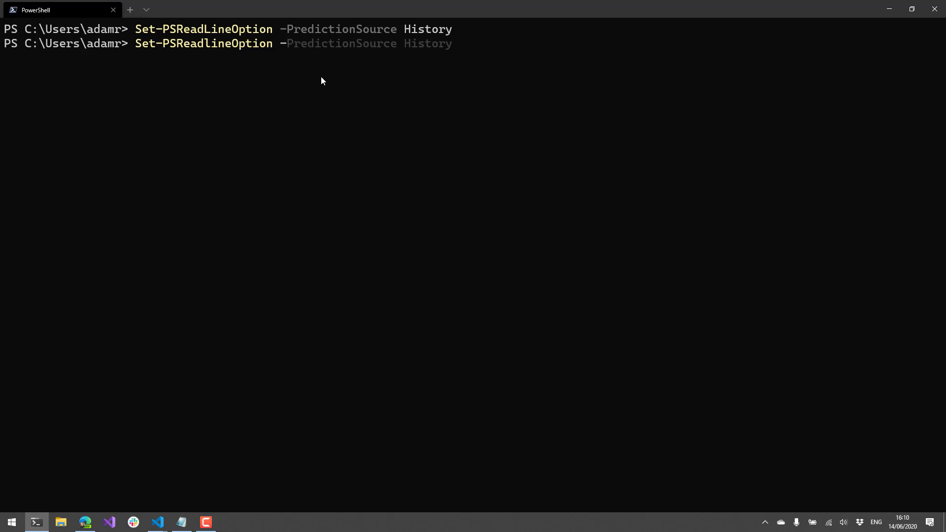
pyautogui.write('-EditMode Windows')
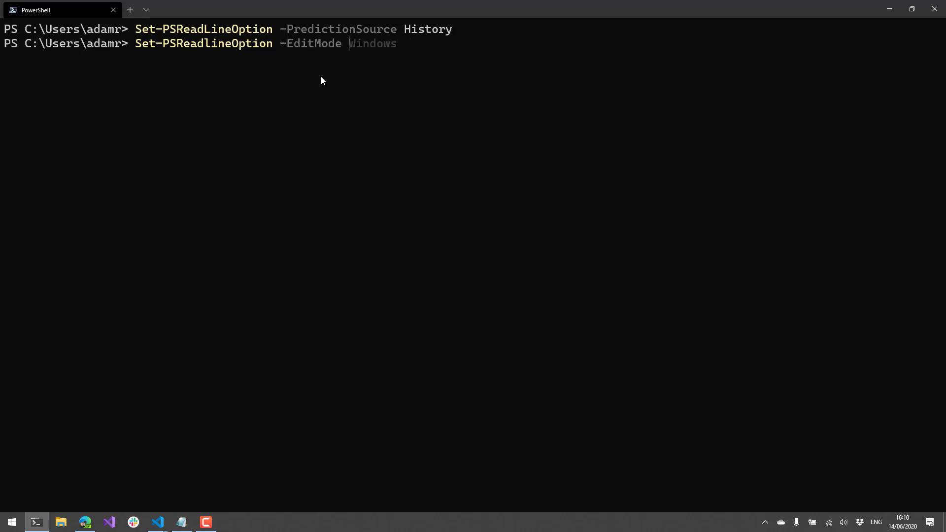
pyautogui.write('Emacs')
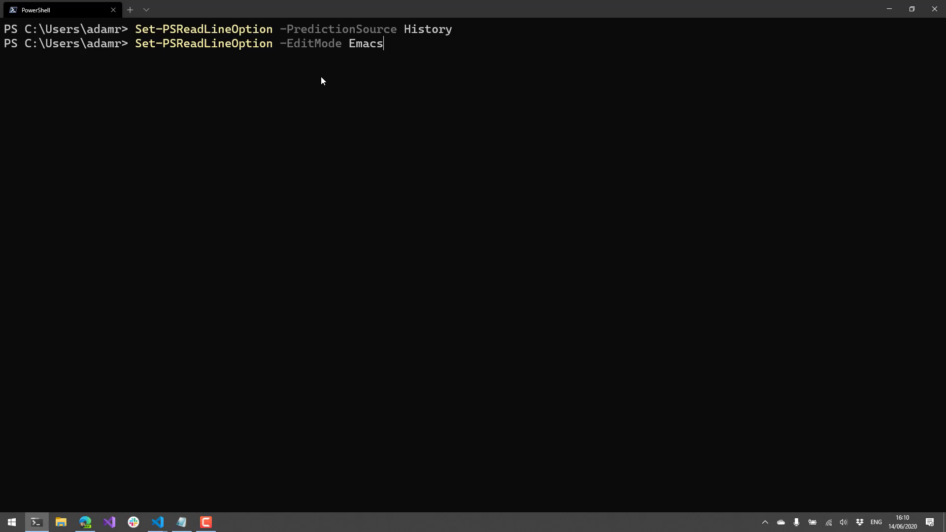
pyautogui.press('Enter')
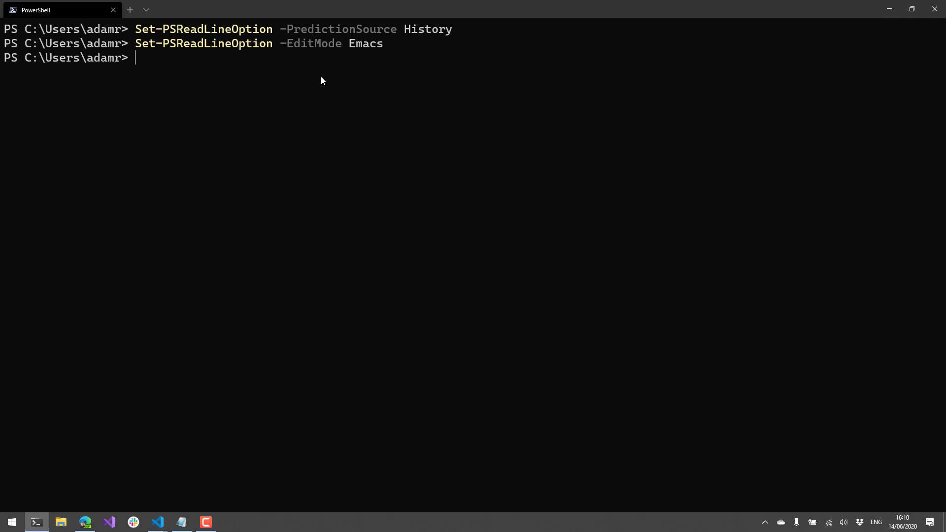
# Try the Vi and Windows edit mode values and list PSReadLine options
pyautogui.write('Get-Pr')
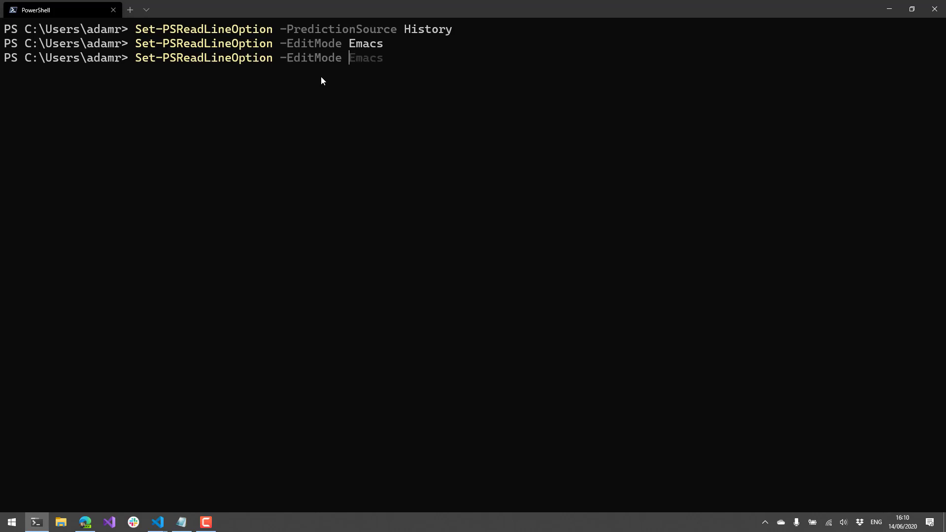
pyautogui.write('Windows')
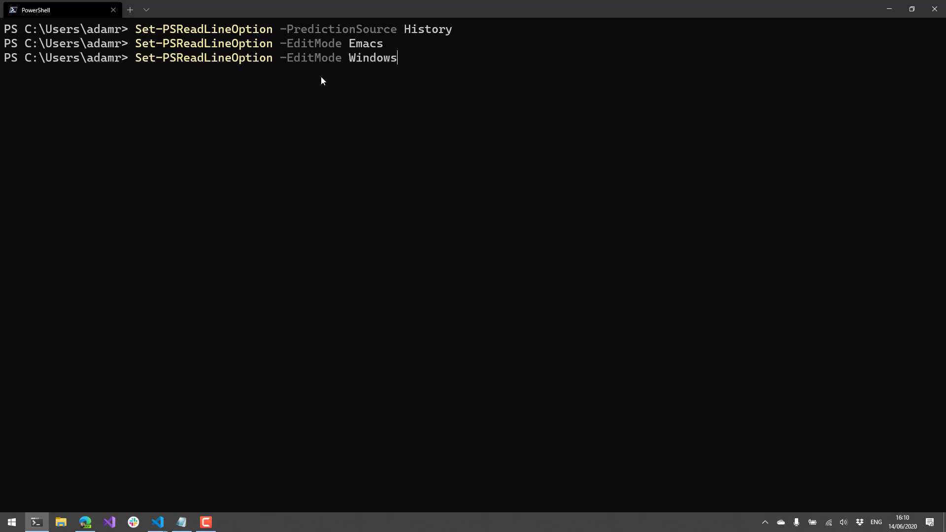
pyautogui.write('Vi')
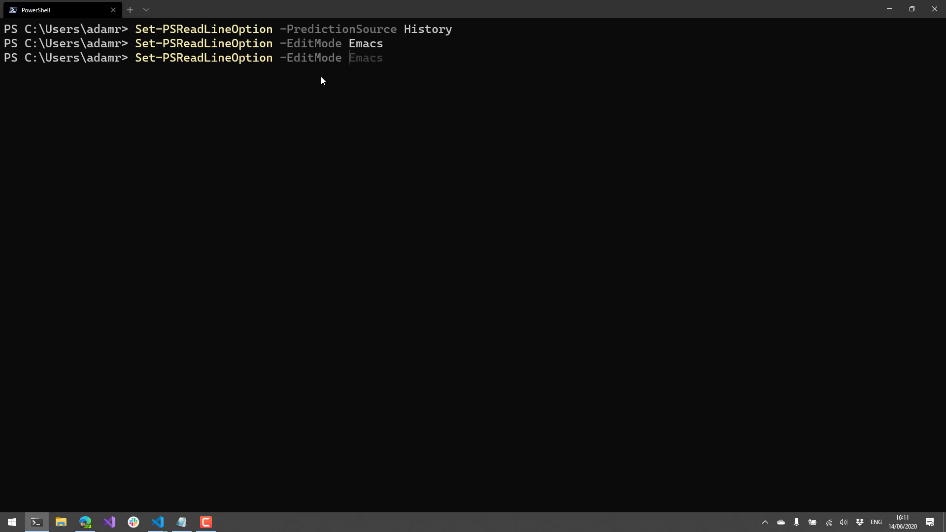
pyautogui.write('Windows')
pyautogui.write('Get-PSReadLineOption')
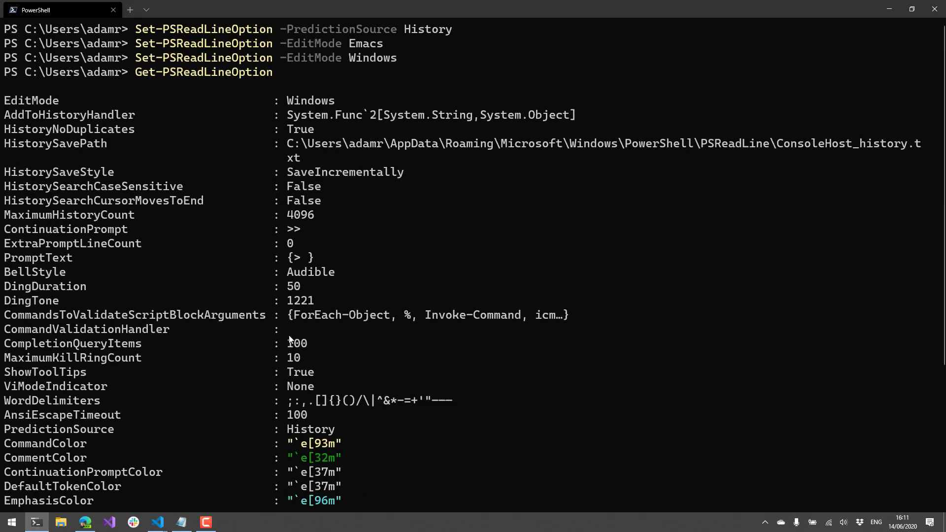
# Scroll the Get-PSReadLineOption output to view ErrorColor, KeywordColor and other colour settings
pyautogui.scroll(-3)
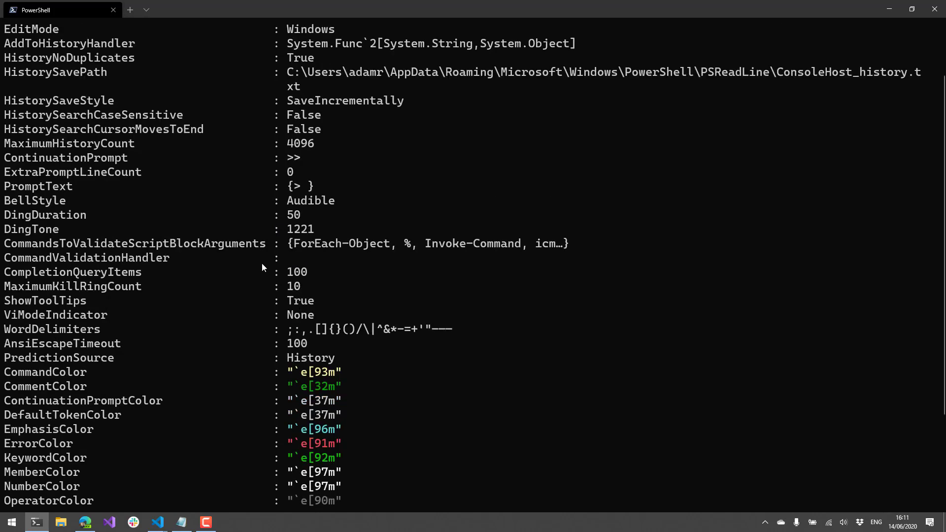
pyautogui.moveTo(268, 263)
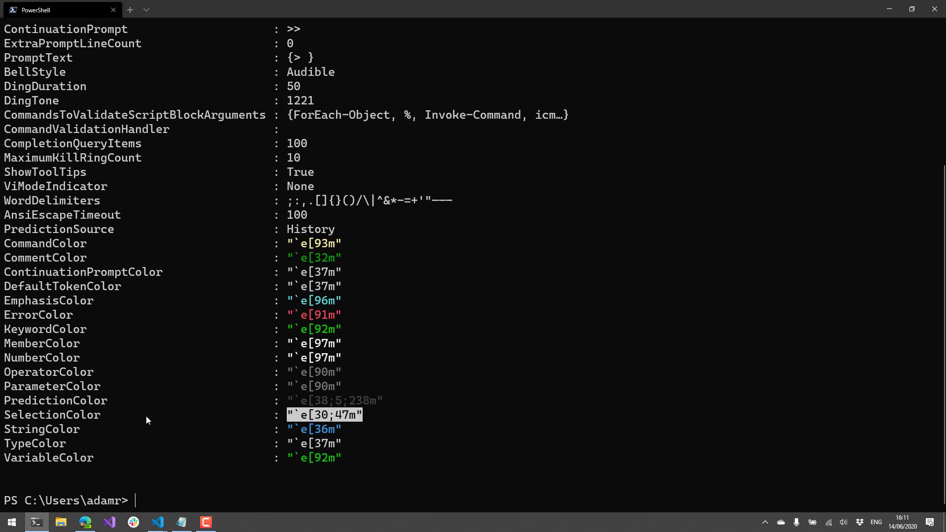
pyautogui.moveTo(234, 290)
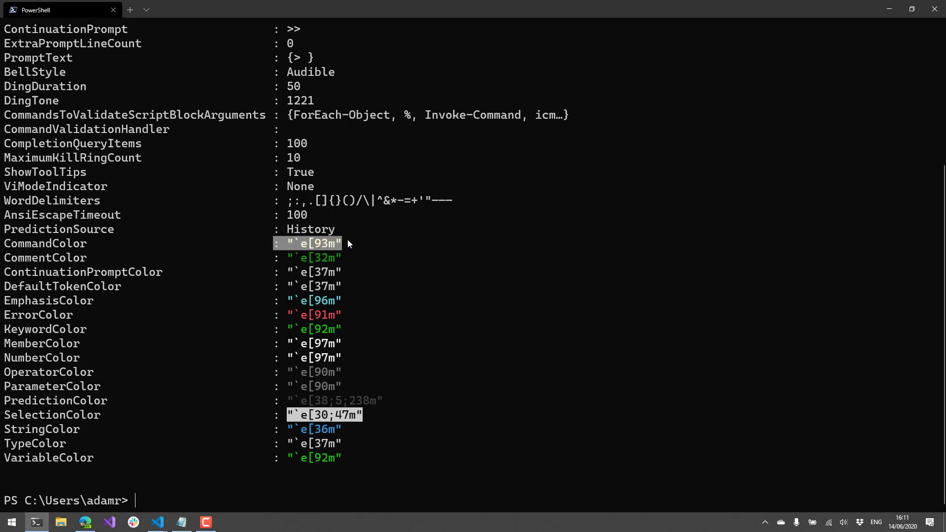
pyautogui.moveTo(364, 255)
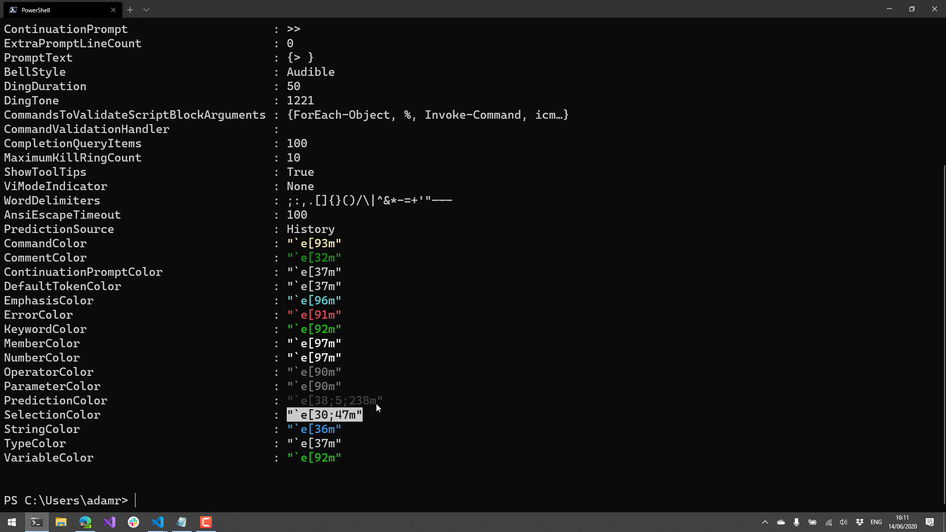
pyautogui.moveTo(446, 394)
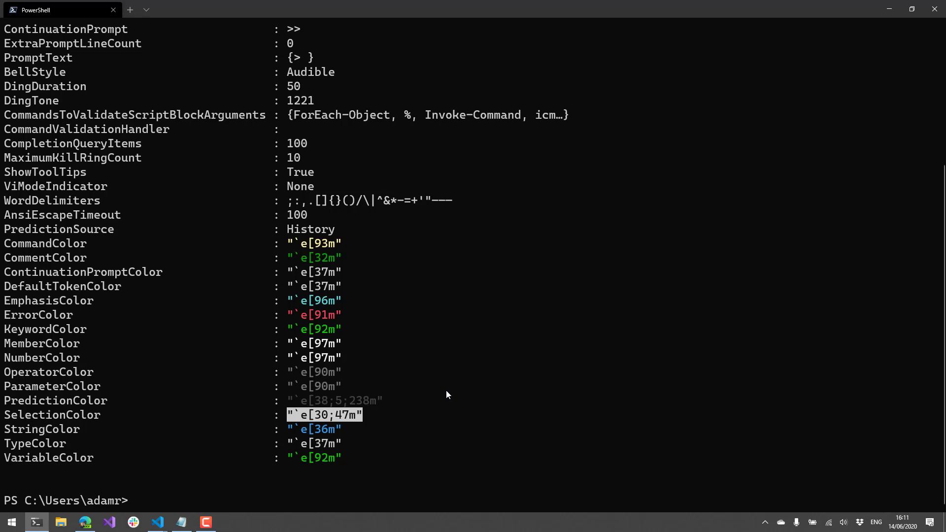
pyautogui.moveTo(403, 377)
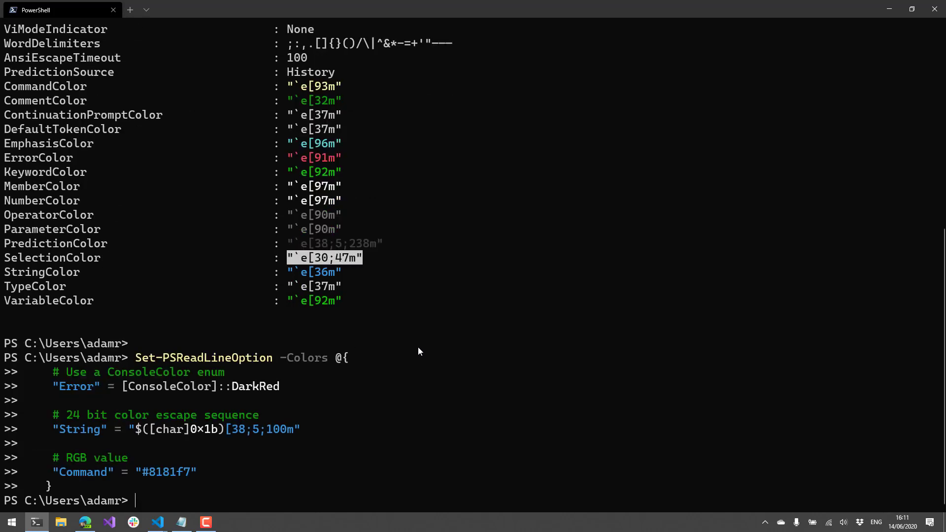
pyautogui.moveTo(597, 407)
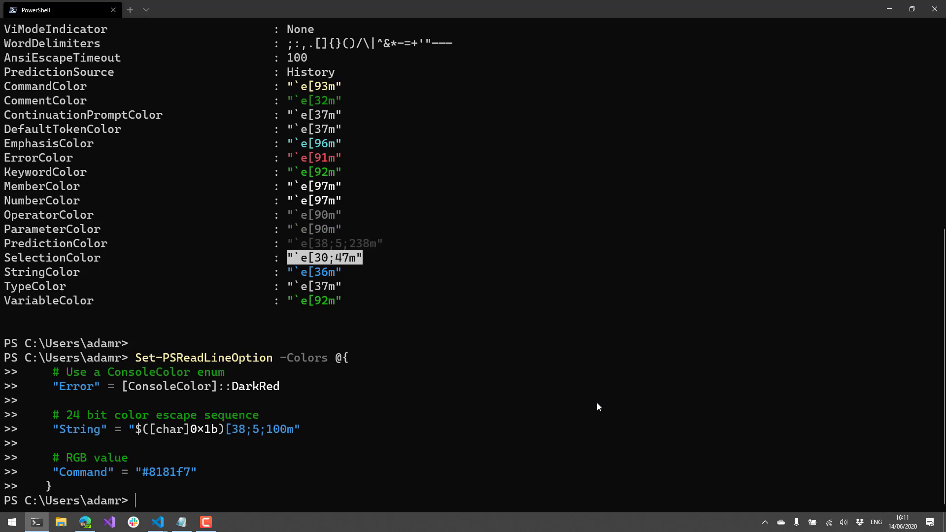
pyautogui.moveTo(364, 440)
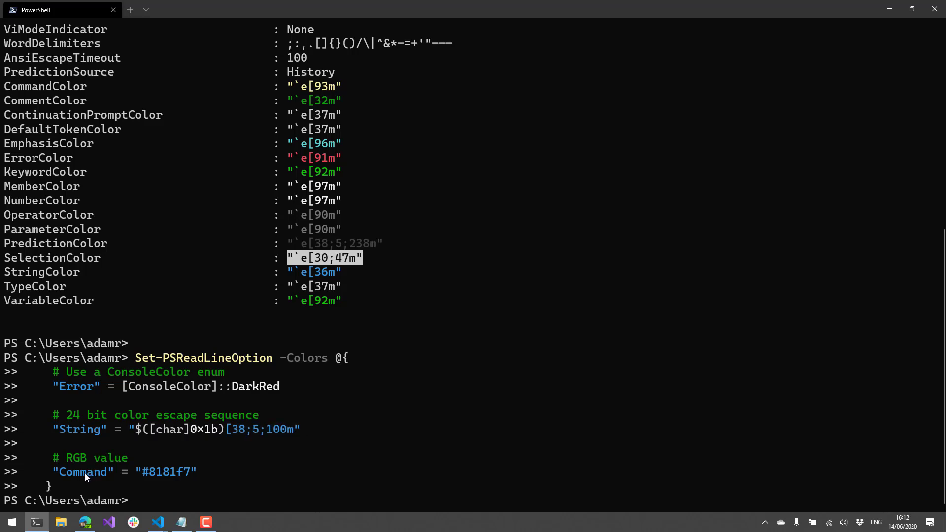
# Run Set-PSReadLineOption -Colors: Error DarkRed, String 24-bit escape, Command #8181f7
pyautogui.doubleClick(166, 472)
pyautogui.write('Get-Pr')
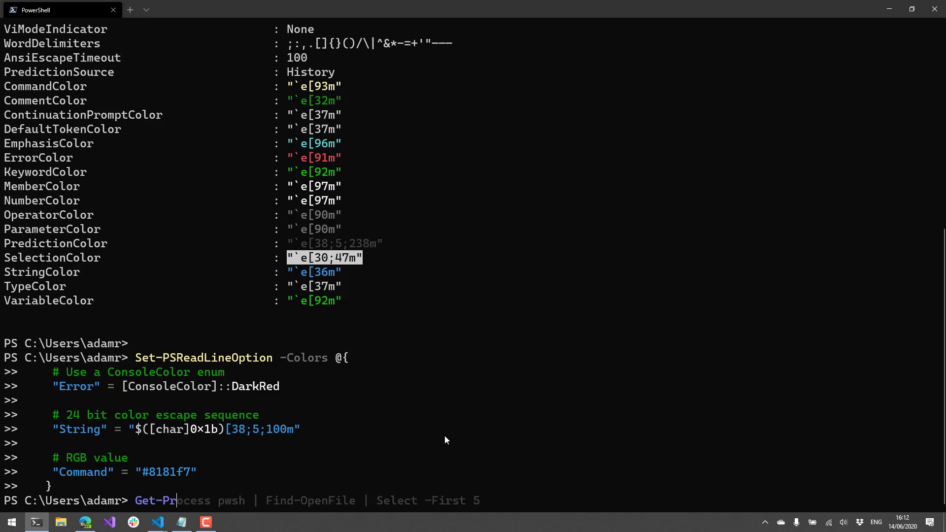
pyautogui.write('ocess')
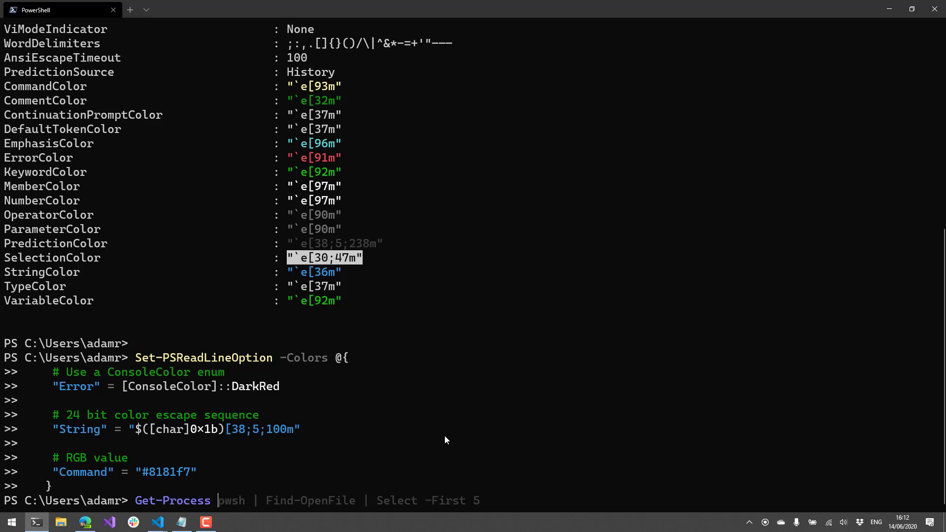
pyautogui.write('"Test"')
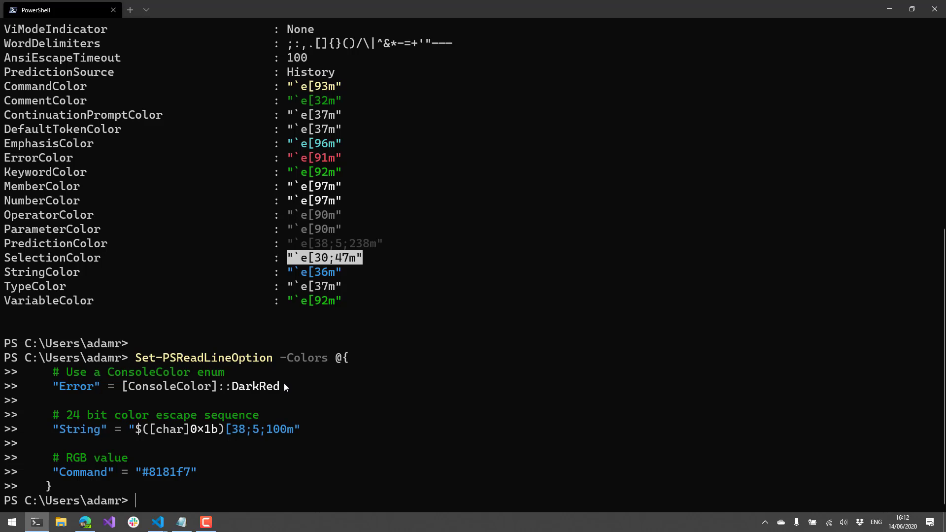
pyautogui.moveTo(114, 207)
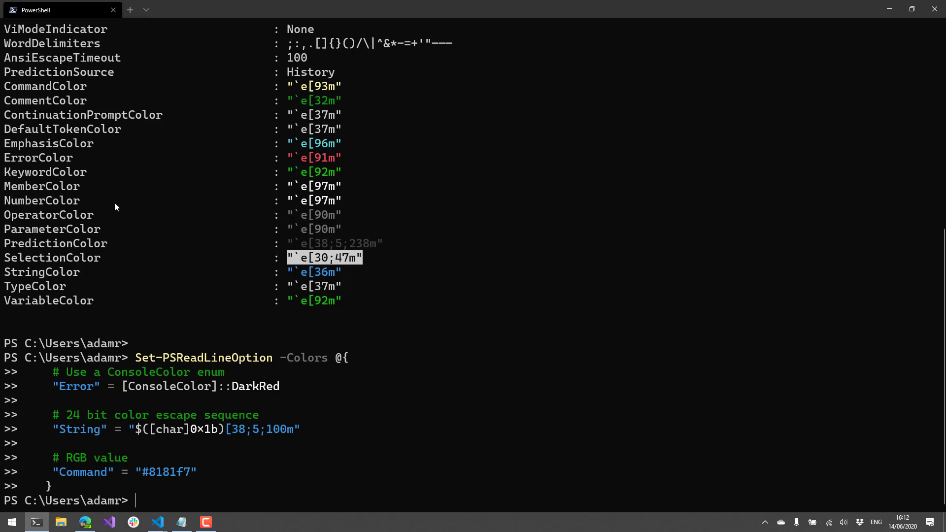
pyautogui.moveTo(169, 334)
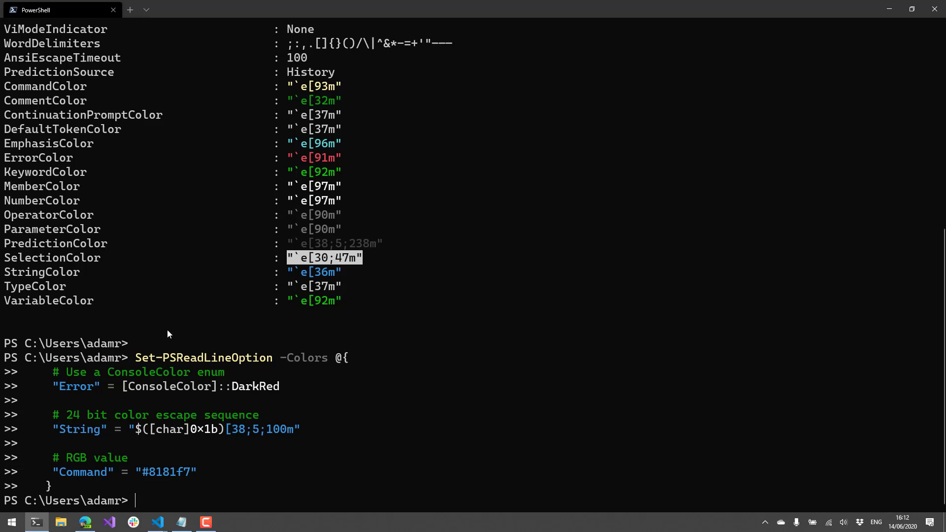
pyautogui.moveTo(6, 241)
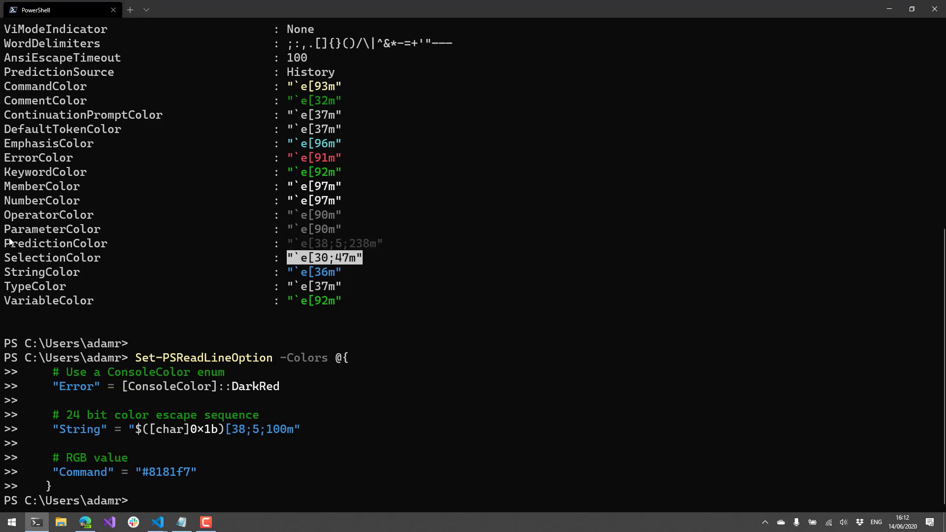
pyautogui.moveTo(453, 452)
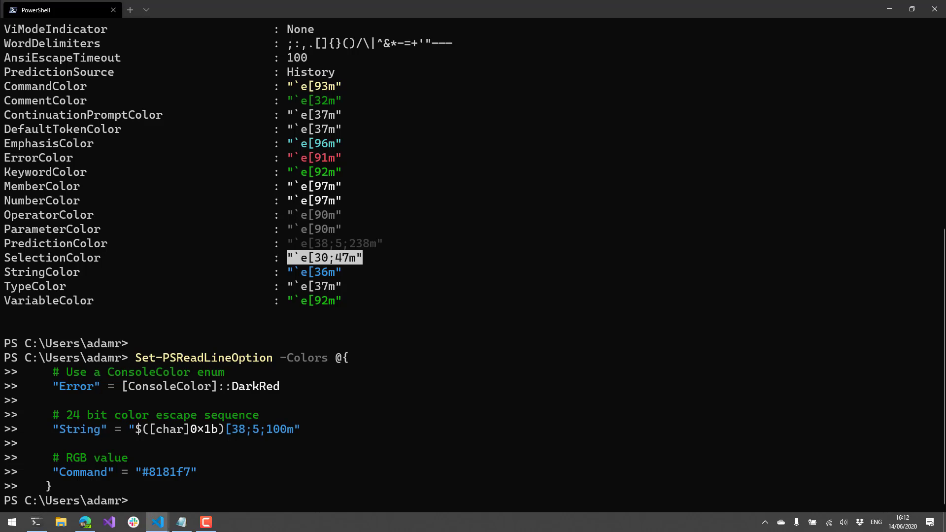
pyautogui.moveTo(403, 220)
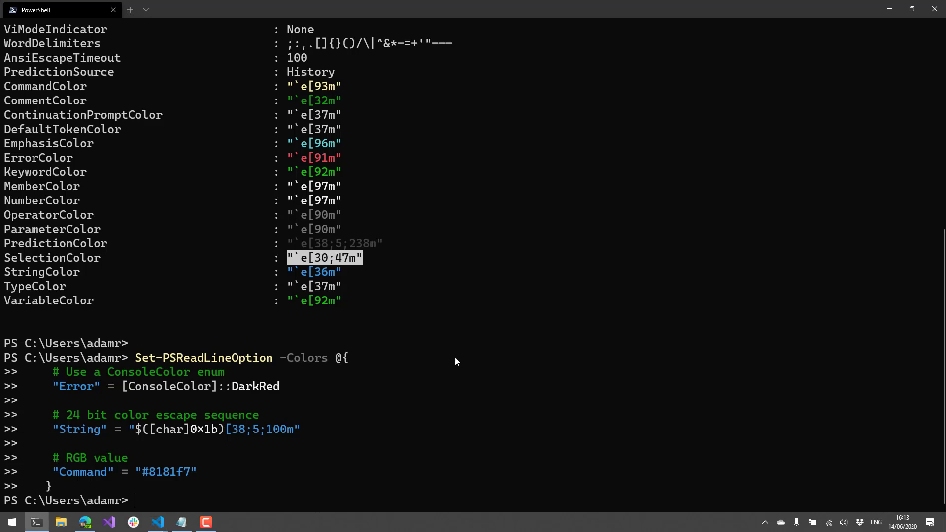
pyautogui.moveTo(427, 374)
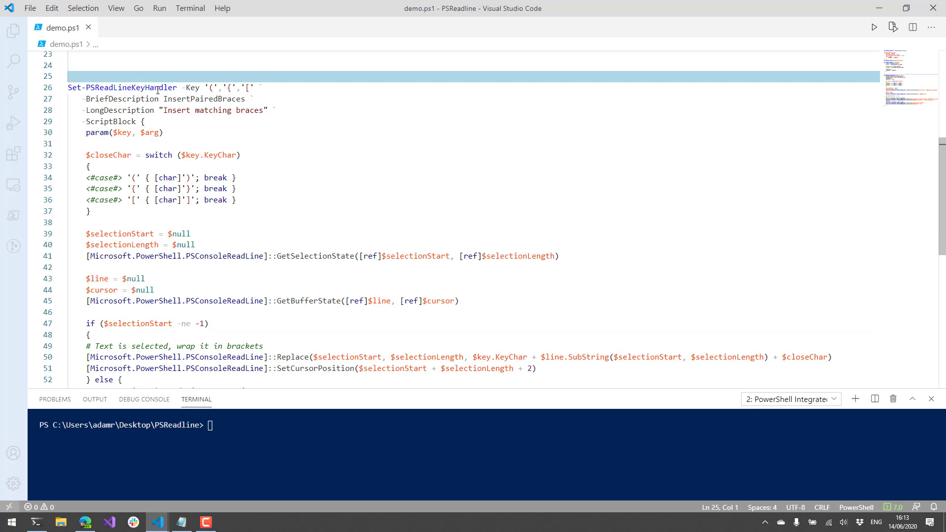
pyautogui.doubleClick(120, 87)
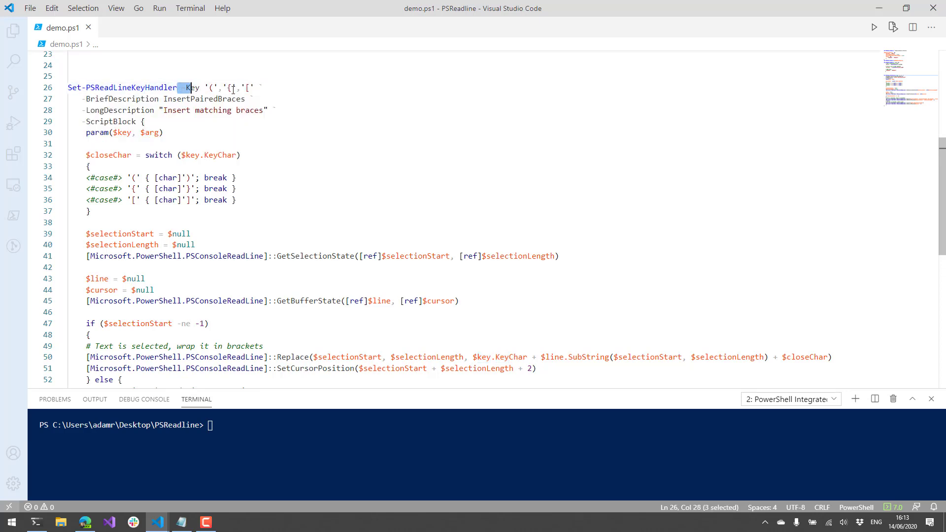
pyautogui.moveTo(191, 87); pyautogui.dragTo(260, 88)
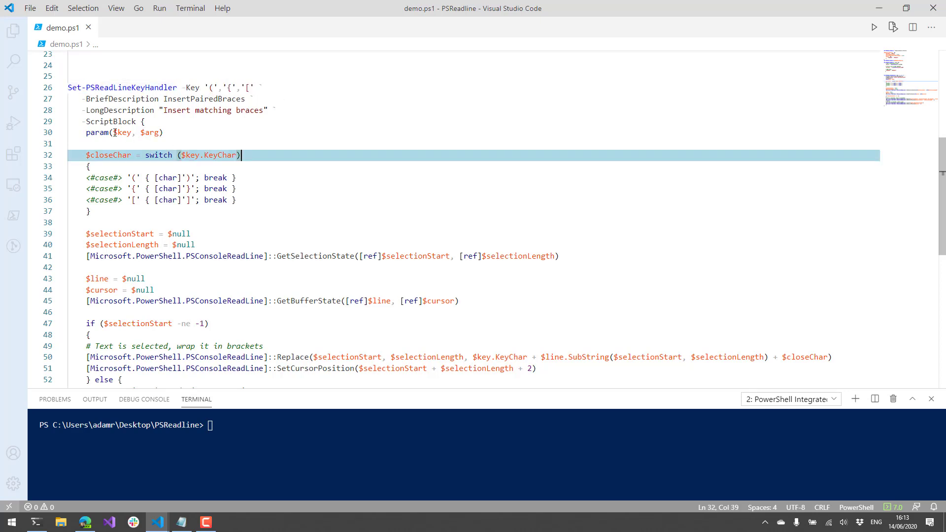
pyautogui.click(163, 132)
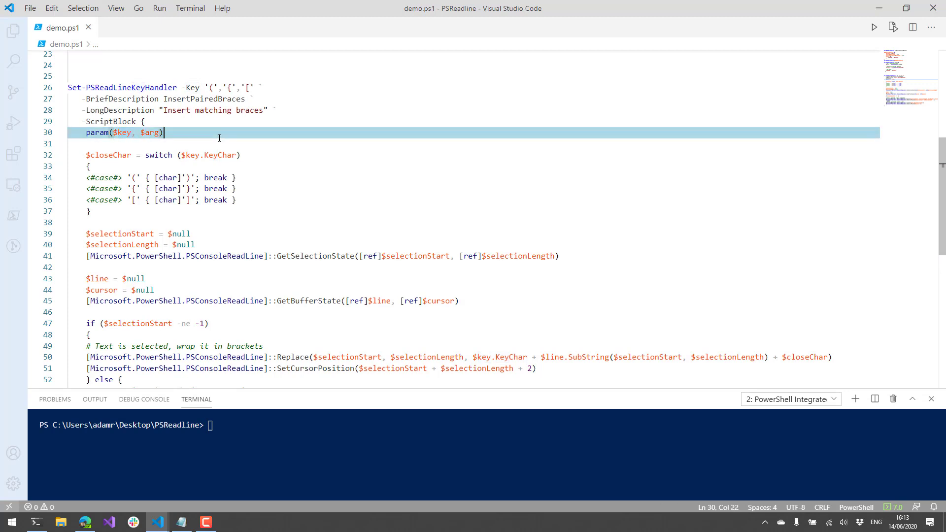
pyautogui.scroll(-3)
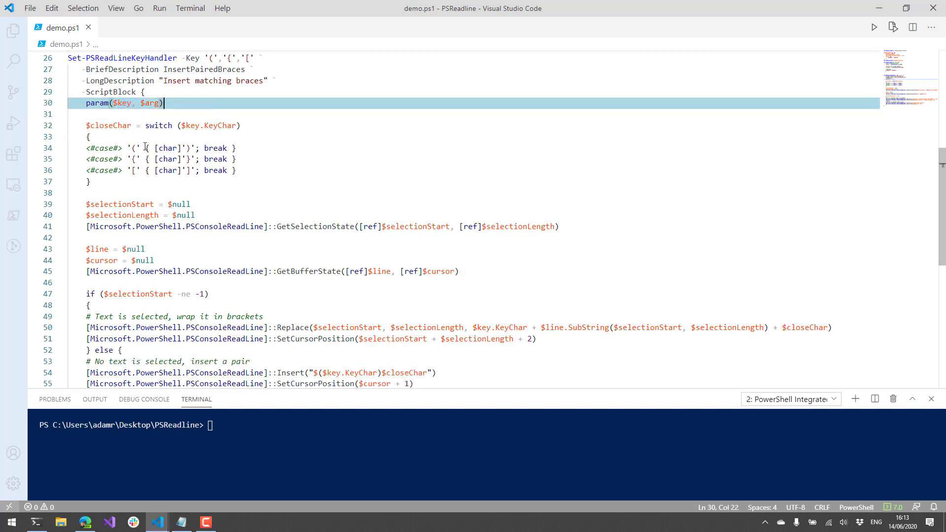
pyautogui.scroll(-3)
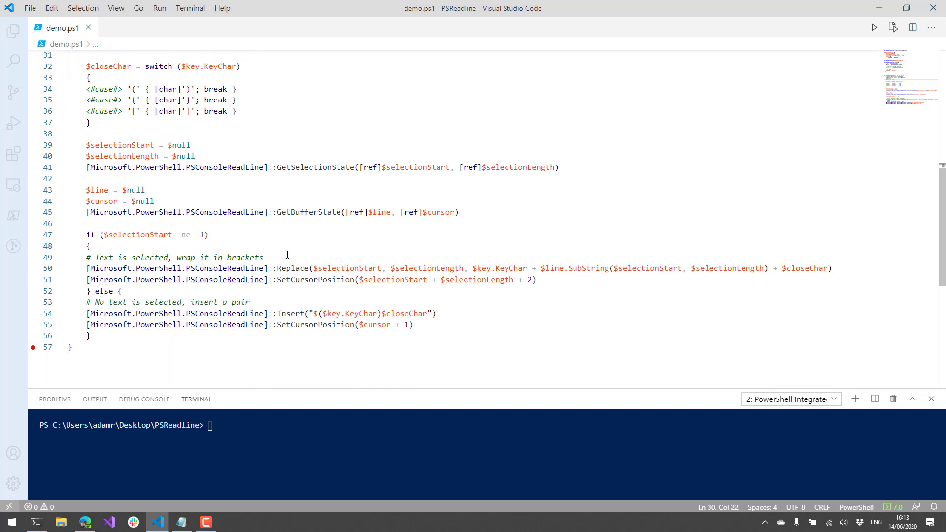
pyautogui.click(88, 246)
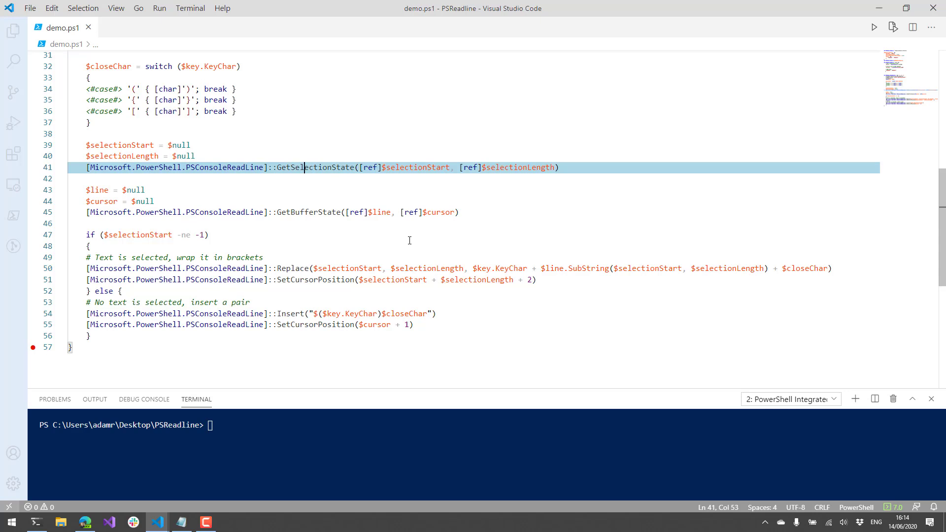
pyautogui.moveTo(833, 258)
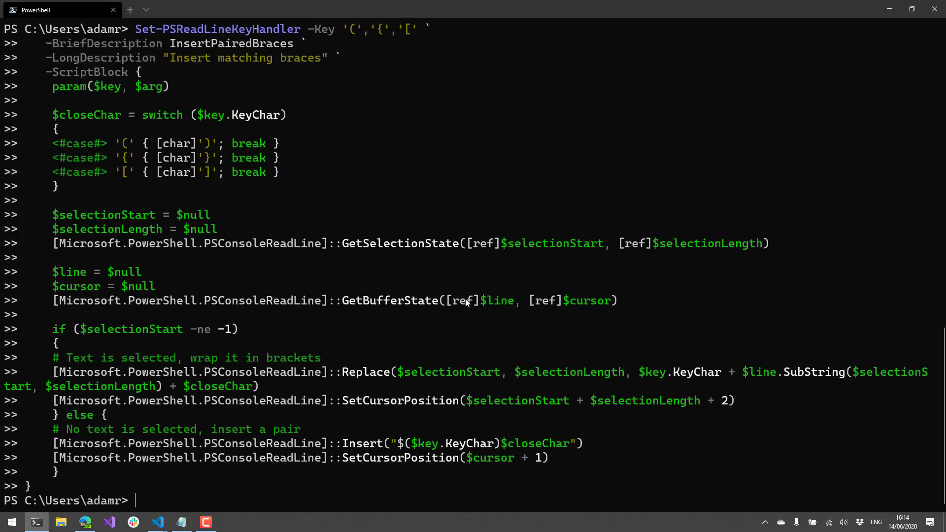
# Test the brace-pairing handler by typing ( and [ and clearing the line
pyautogui.write('(')
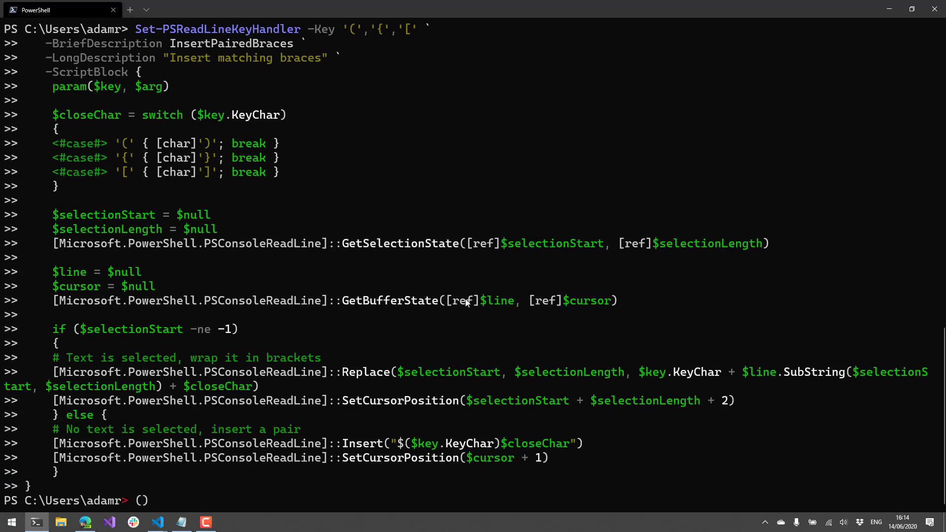
pyautogui.write('[')
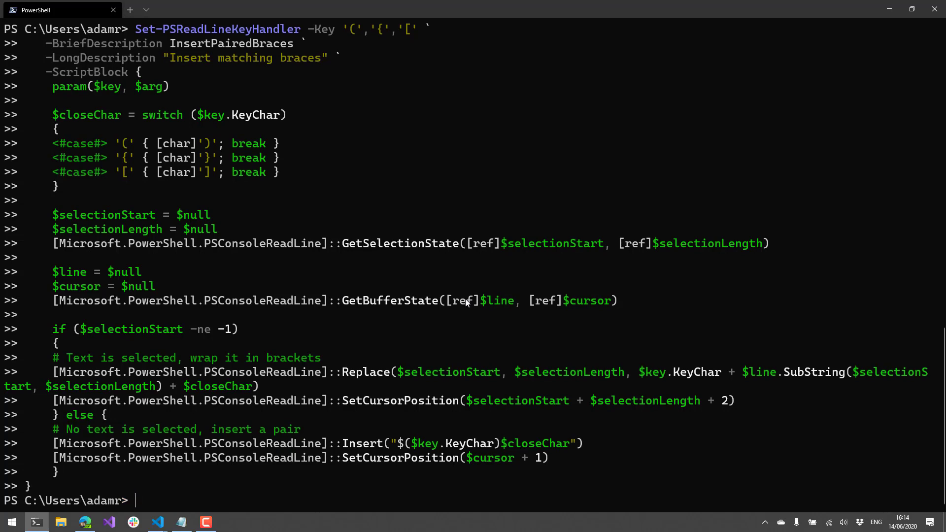
pyautogui.write('(')
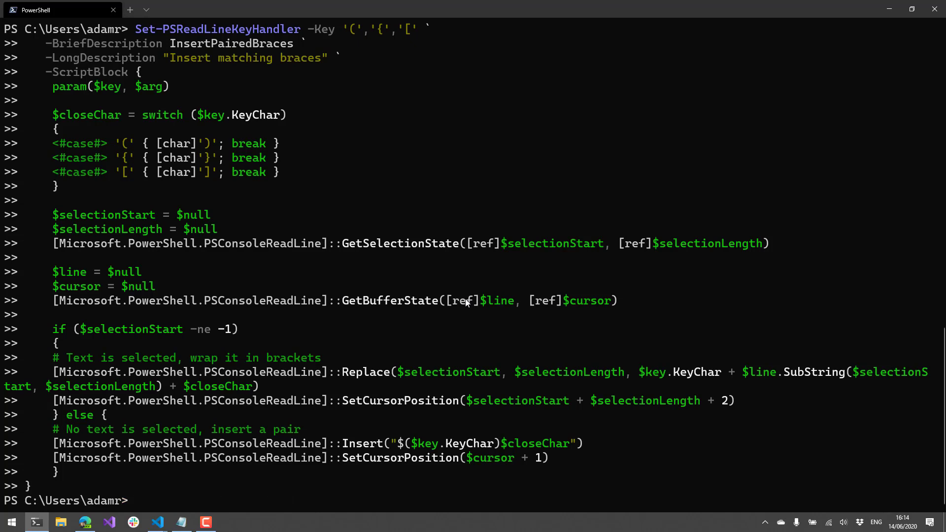
pyautogui.write(']')
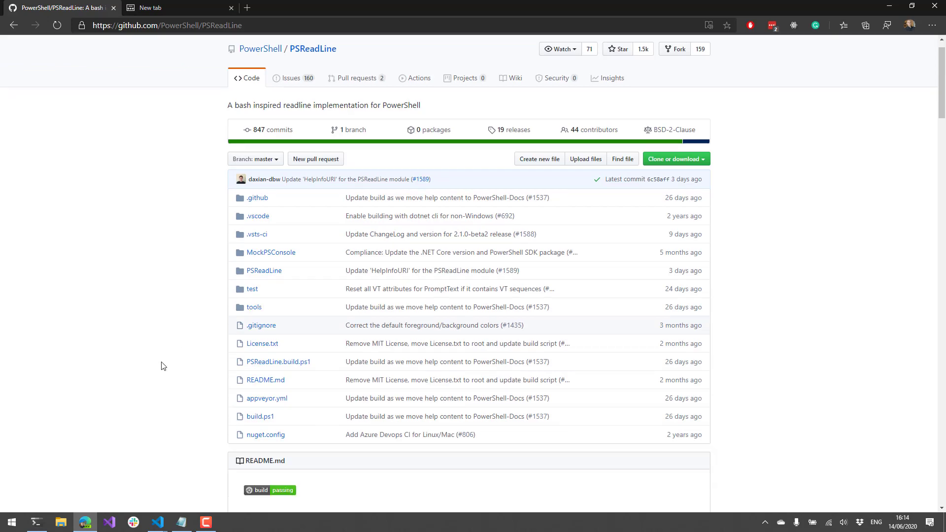
# Scroll the PSReadLine README to Usage examples and open the 'sample profile file' link
pyautogui.scroll(-3)
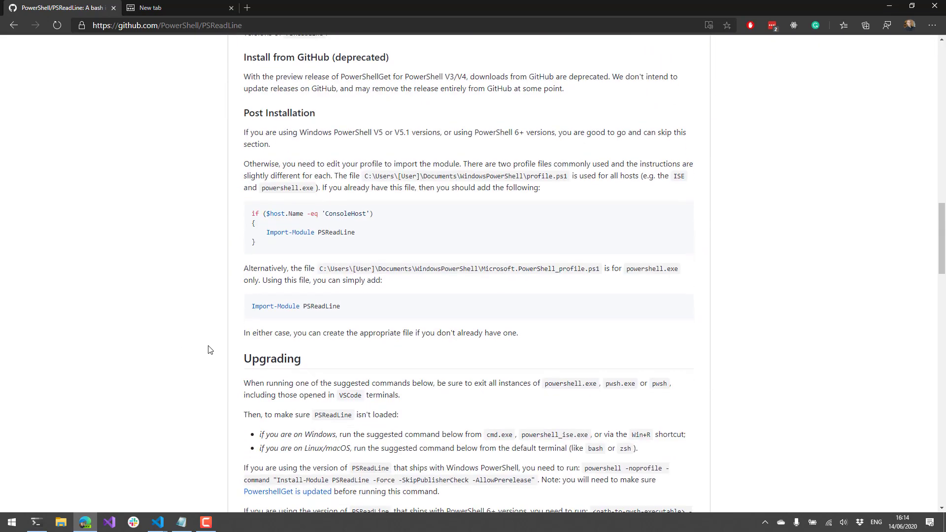
pyautogui.scroll(-3)
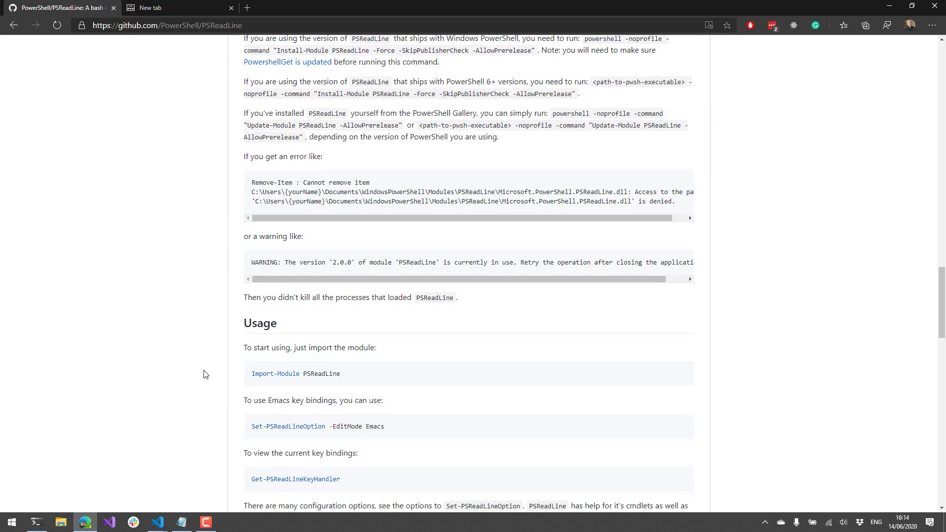
pyautogui.scroll(-3)
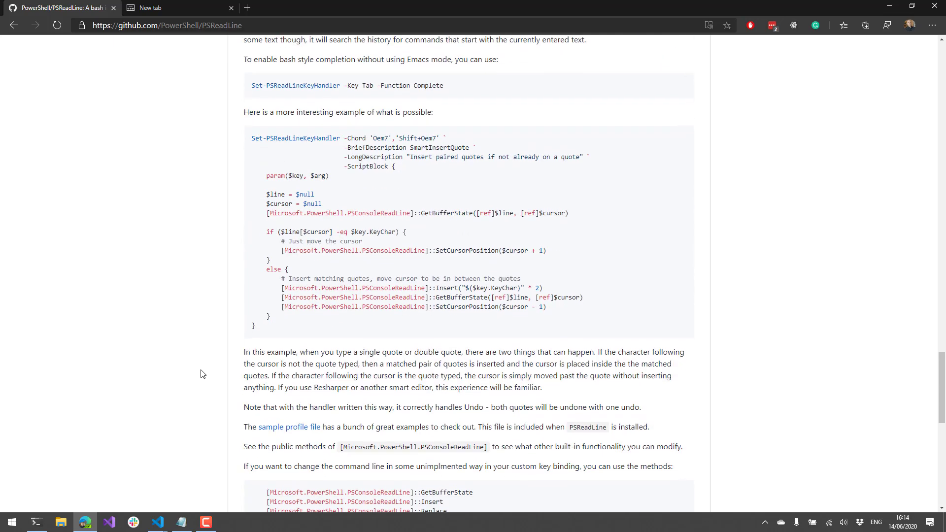
pyautogui.click(290, 427)
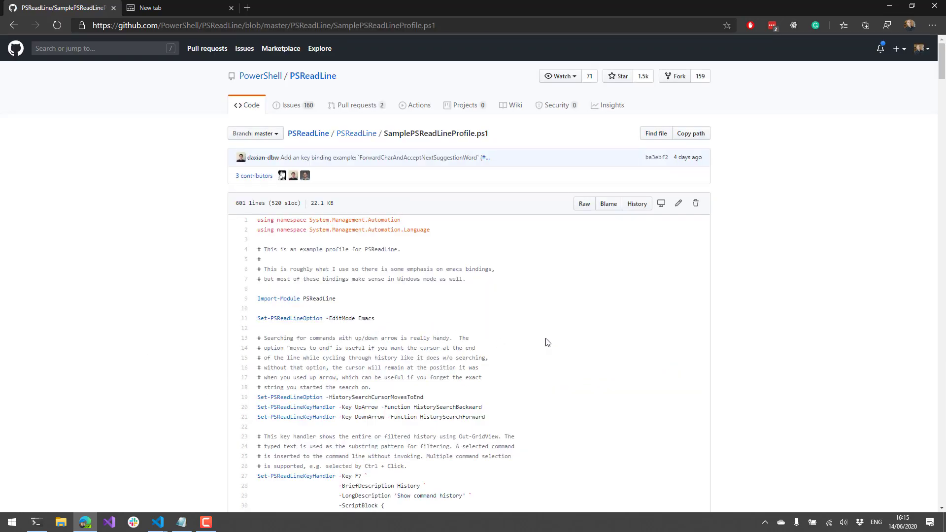
pyautogui.moveTo(380, 345)
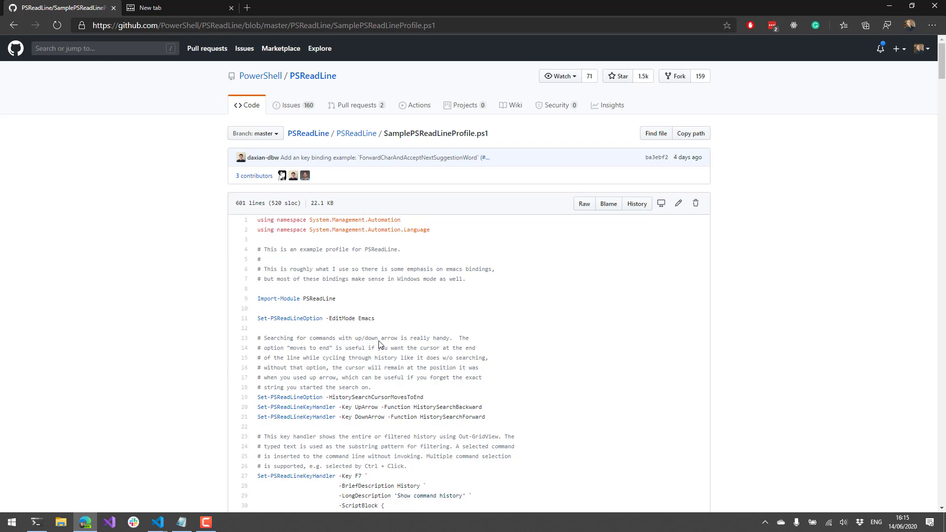
pyautogui.moveTo(523, 335)
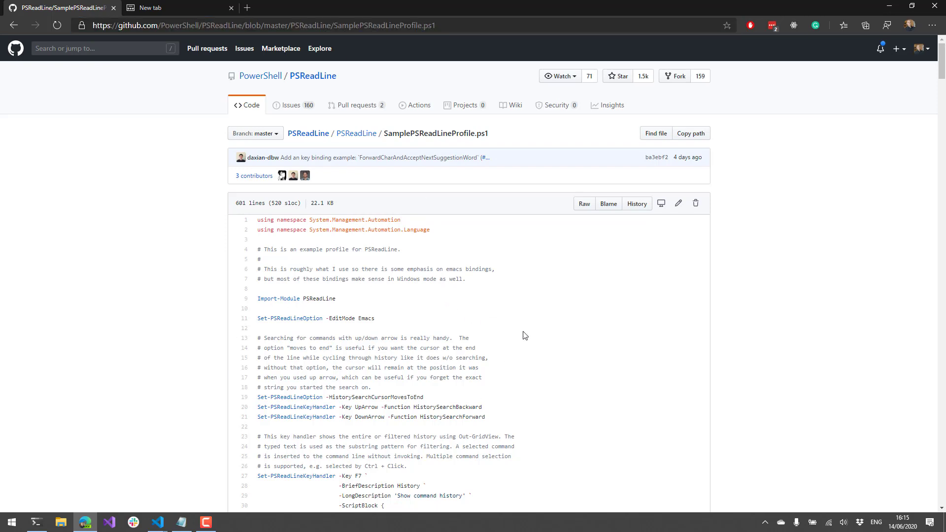
pyautogui.scroll(-3)
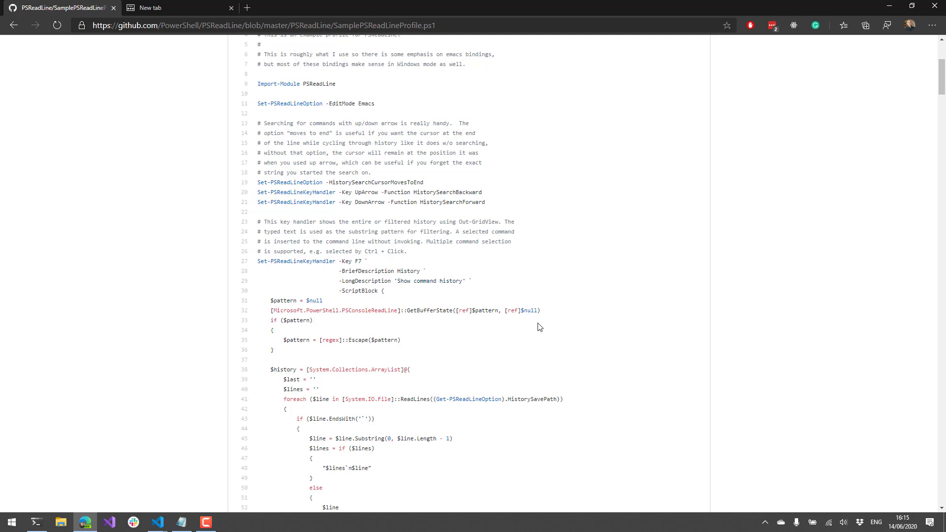
pyautogui.moveTo(409, 280)
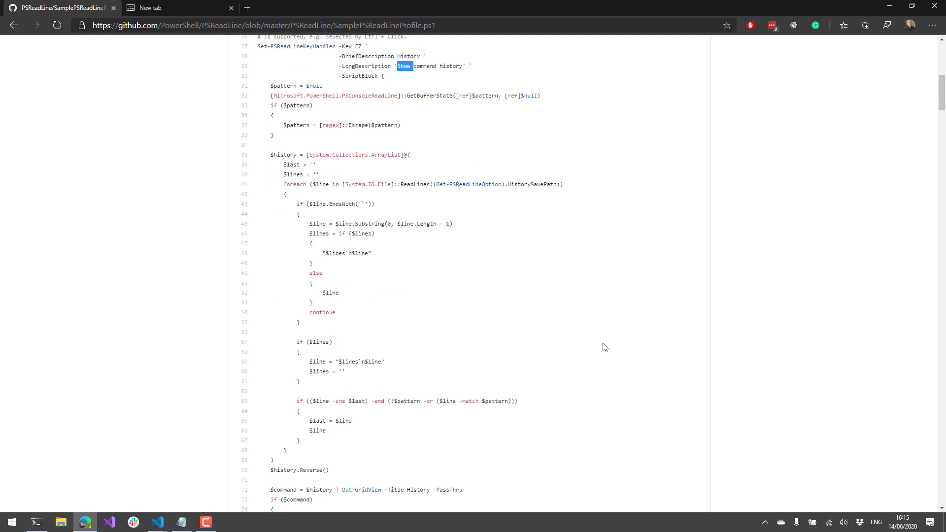
pyautogui.scroll(-3)
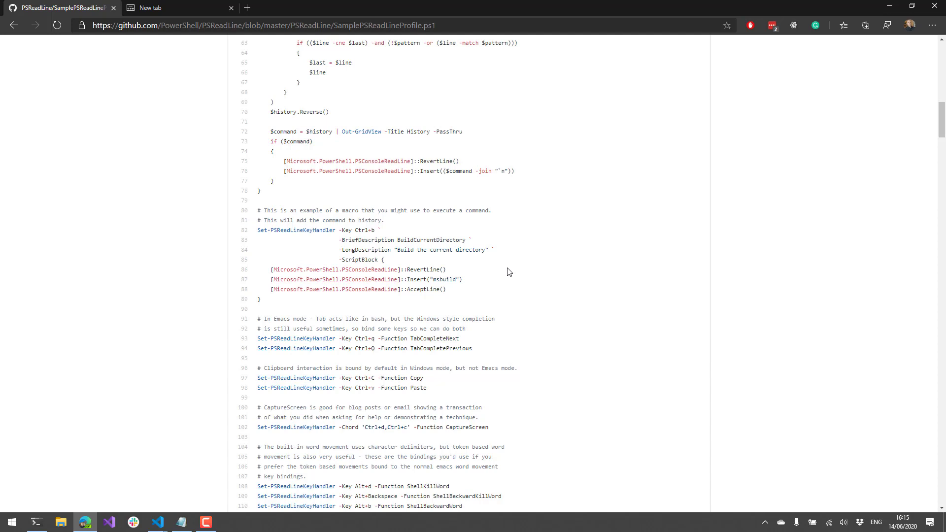
pyautogui.moveTo(510, 355)
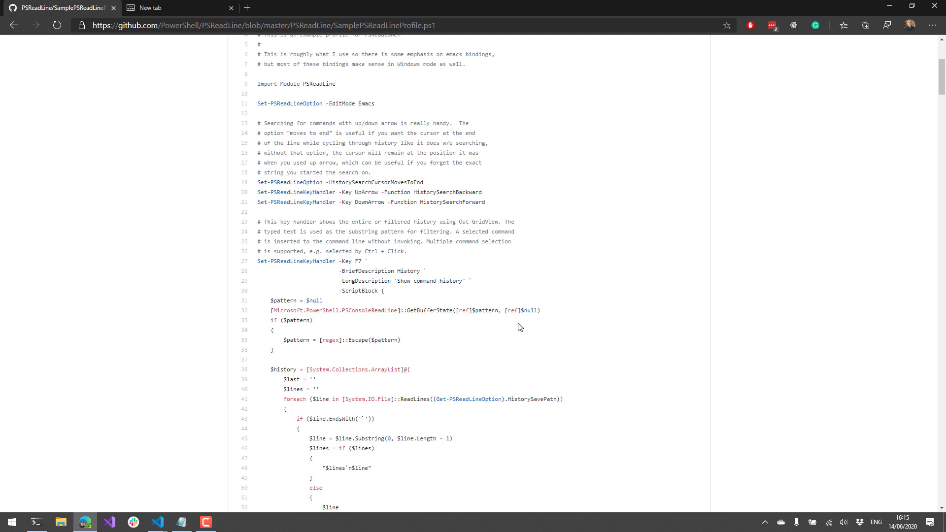
pyautogui.moveTo(421, 352)
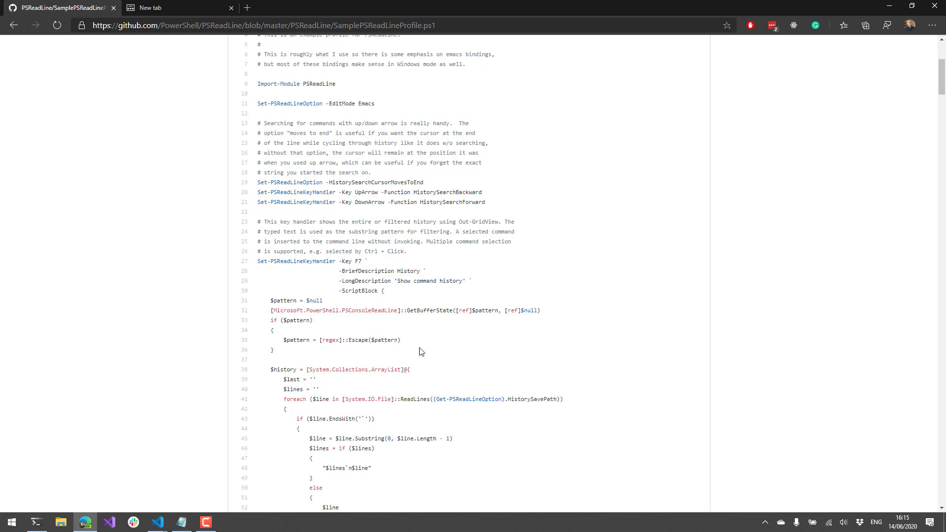
pyautogui.moveTo(420, 351)
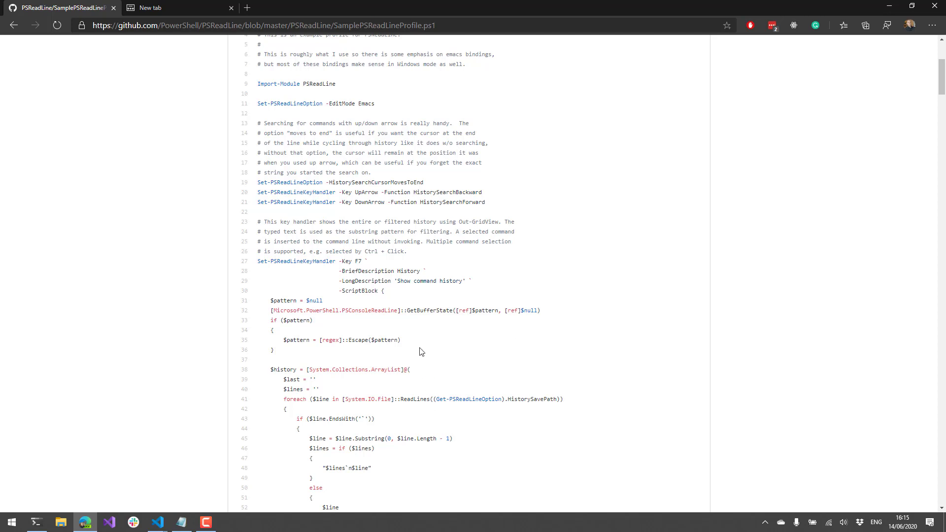